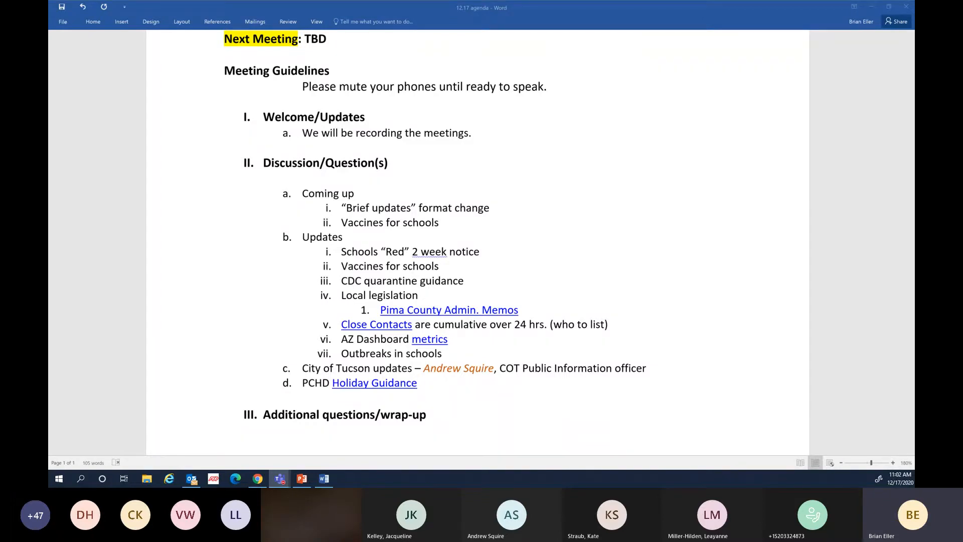
mouse_move(451, 173)
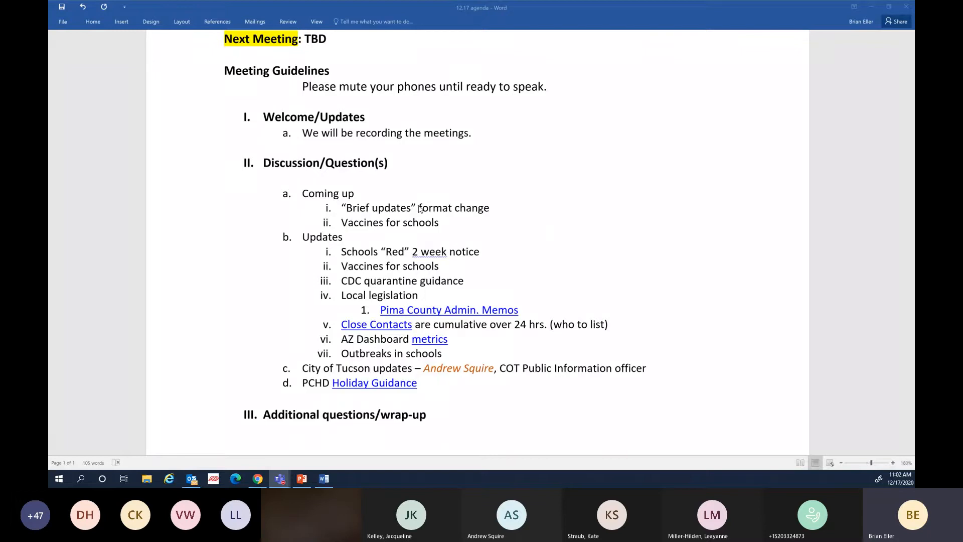
mouse_move(585, 233)
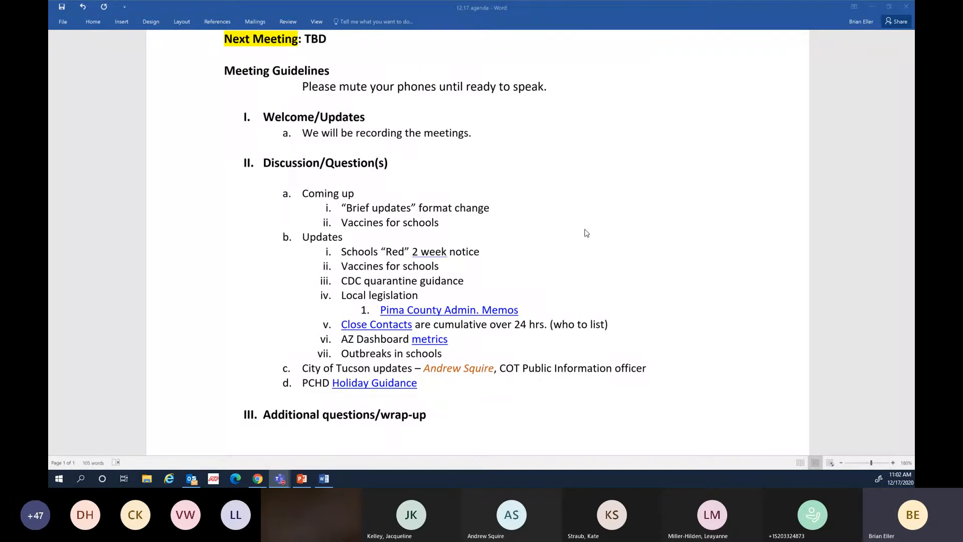
mouse_move(528, 221)
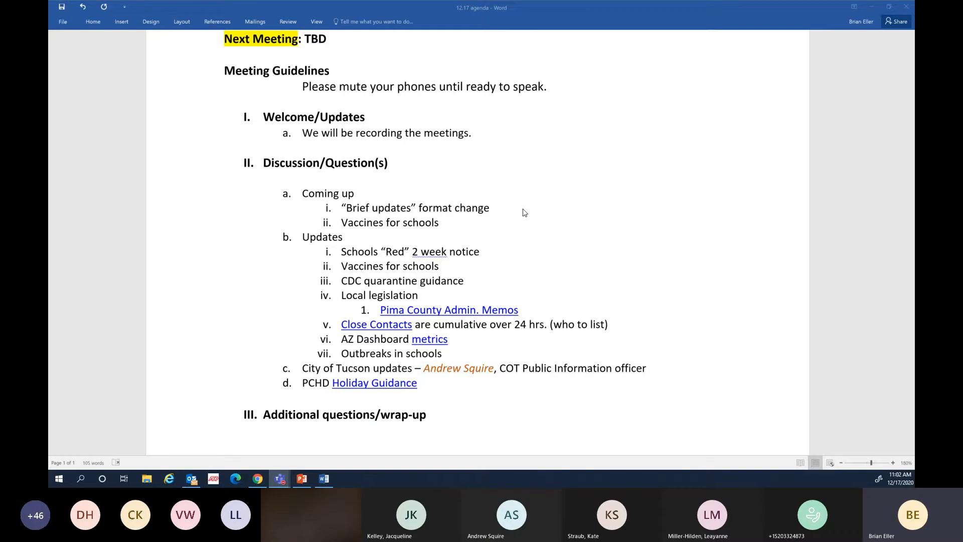
mouse_move(482, 358)
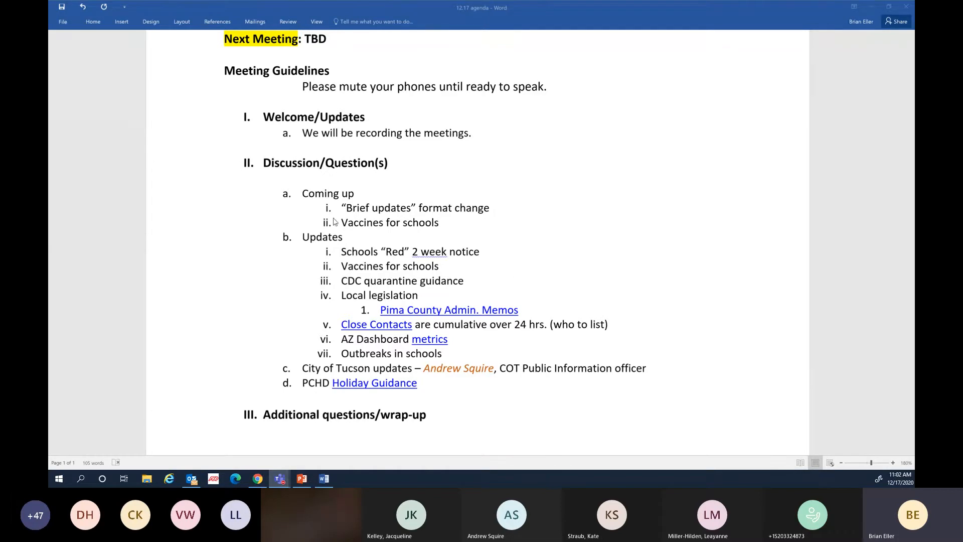
mouse_move(583, 240)
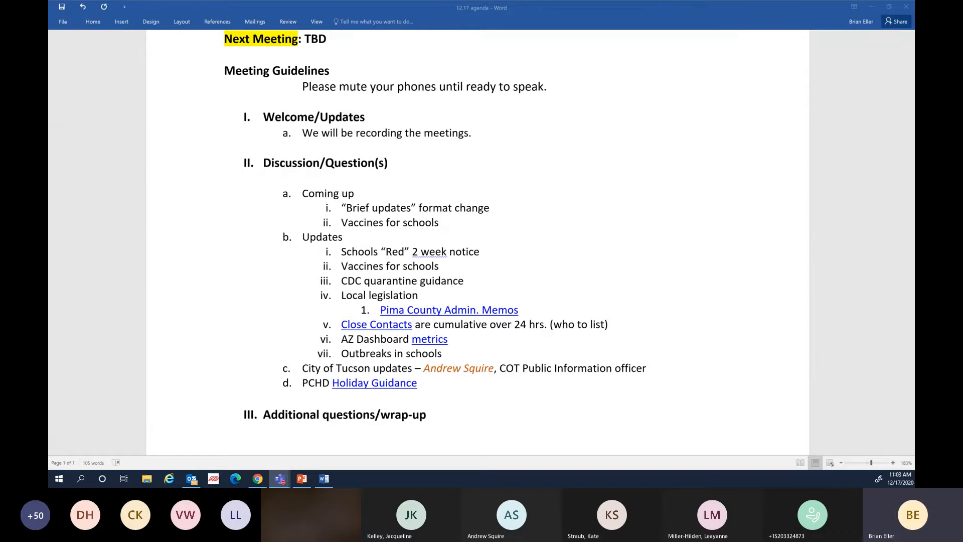
mouse_move(531, 166)
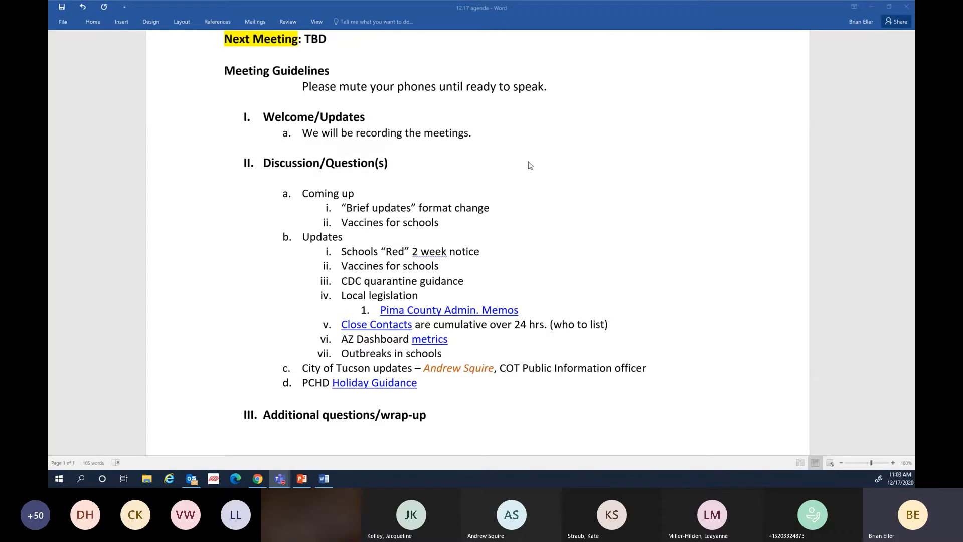
mouse_move(532, 389)
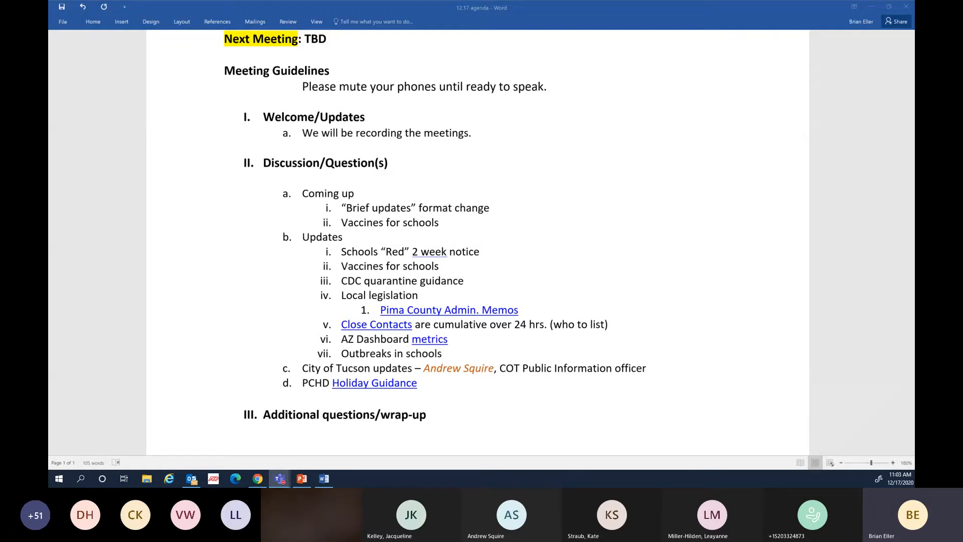
Switch from the agenda to the Outlook email 'Re: PIMA COUNTY SCHOOL METRICS'
left_click(191, 478)
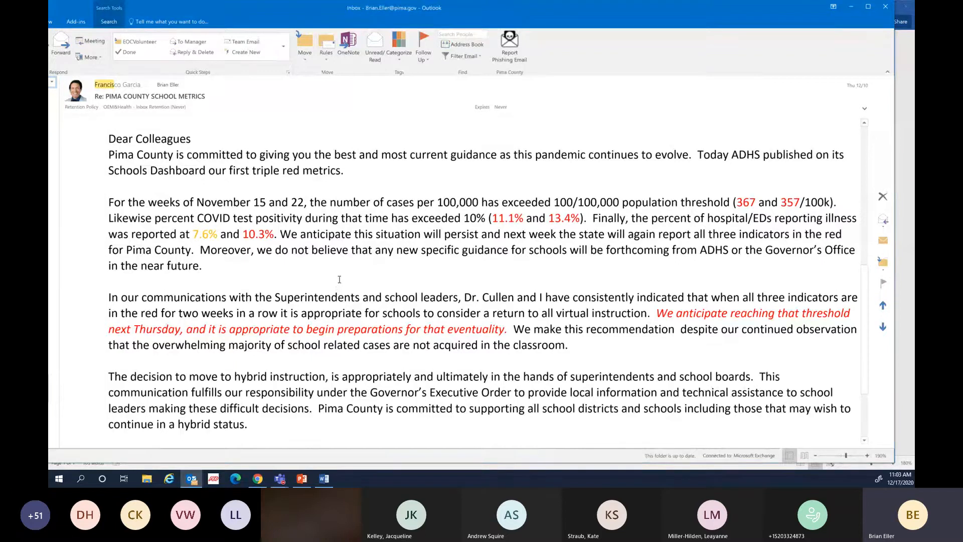
mouse_move(693, 194)
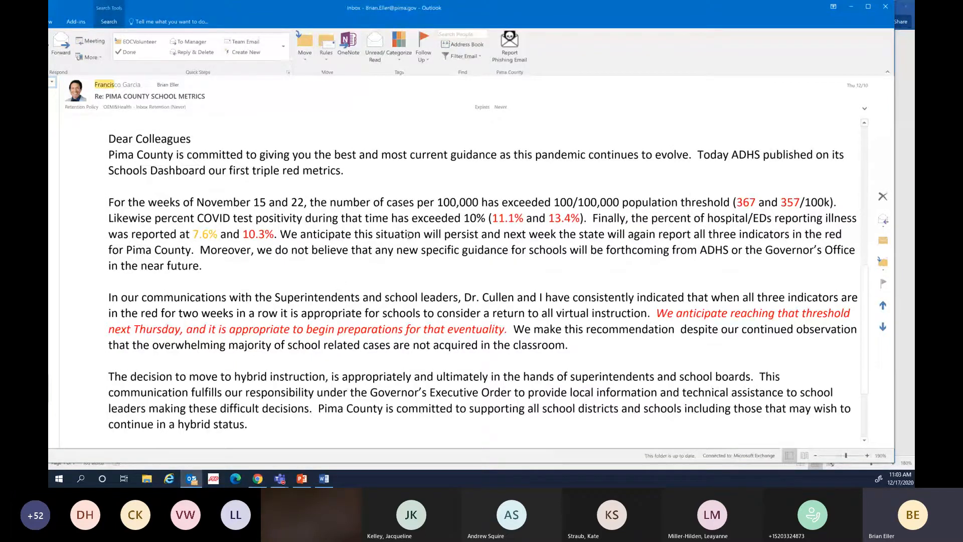
mouse_move(94, 186)
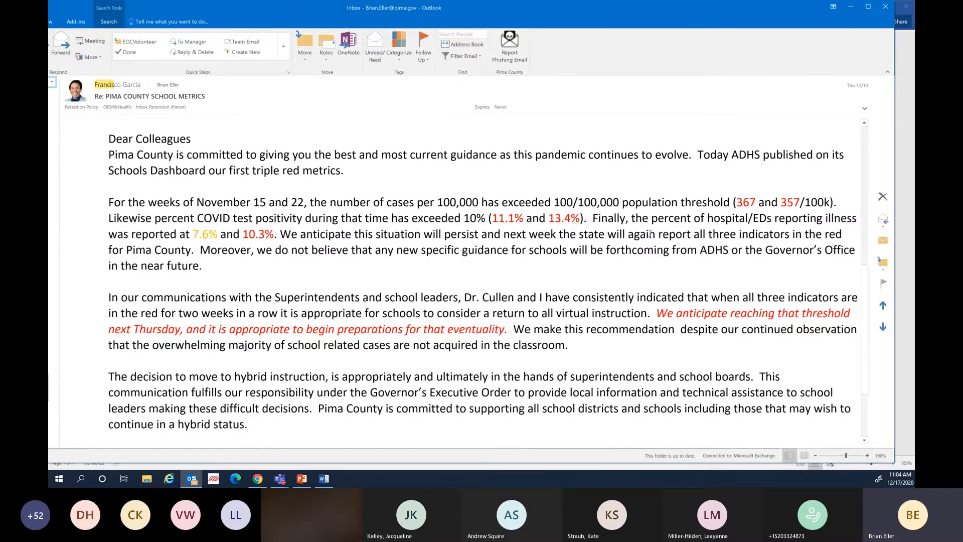
mouse_move(329, 283)
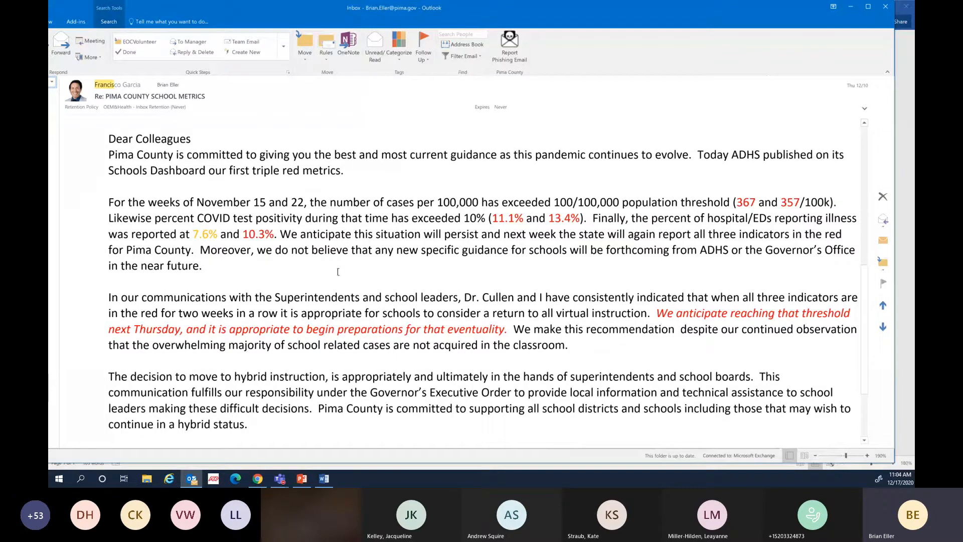
mouse_move(331, 271)
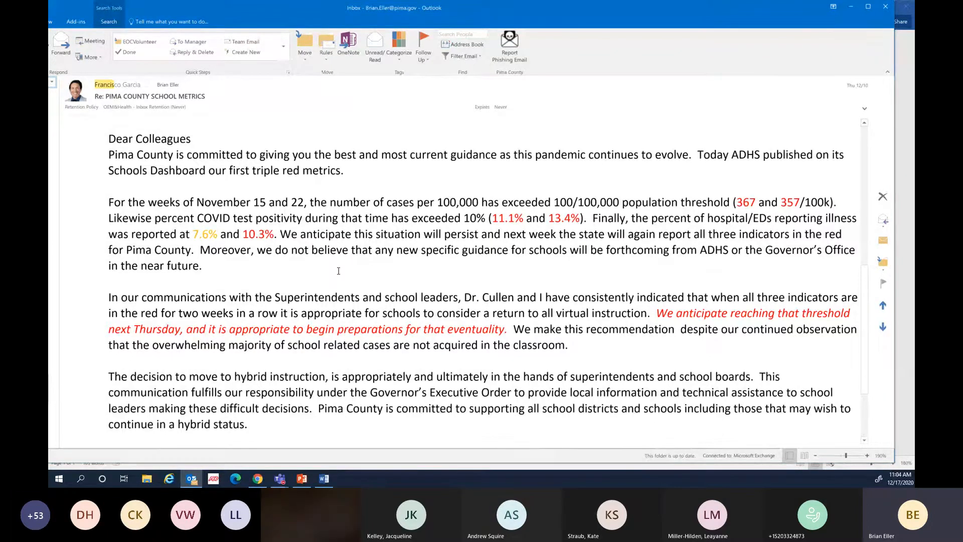
scroll("down", 3)
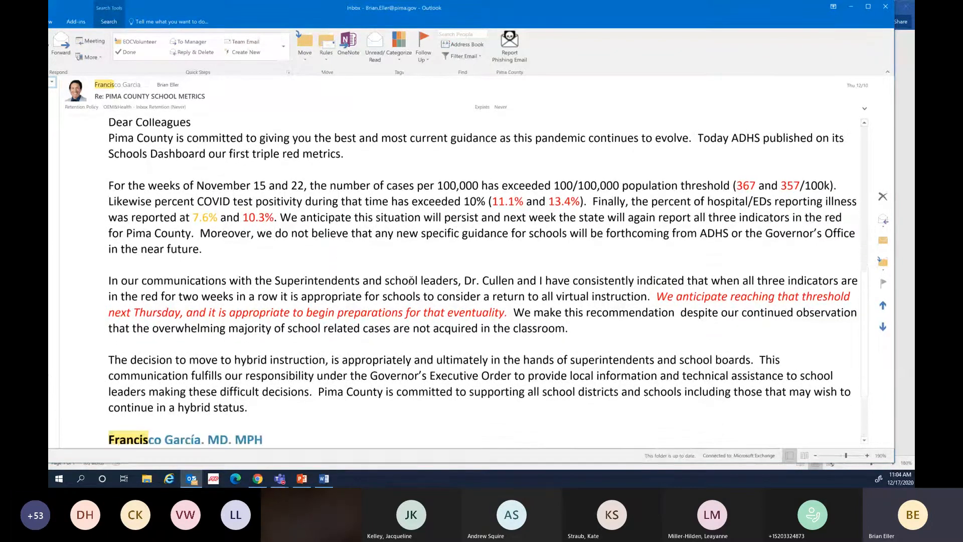
scroll("down", 3)
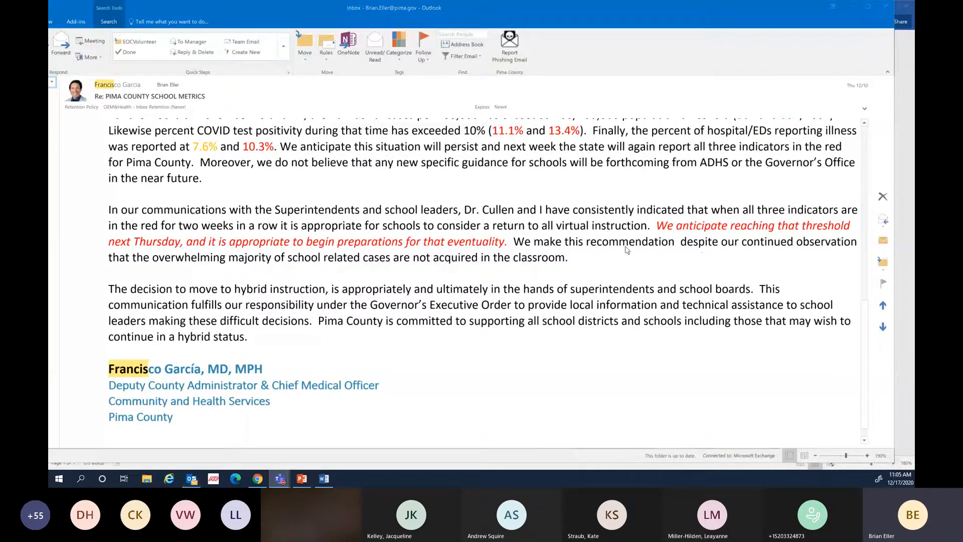
mouse_move(608, 264)
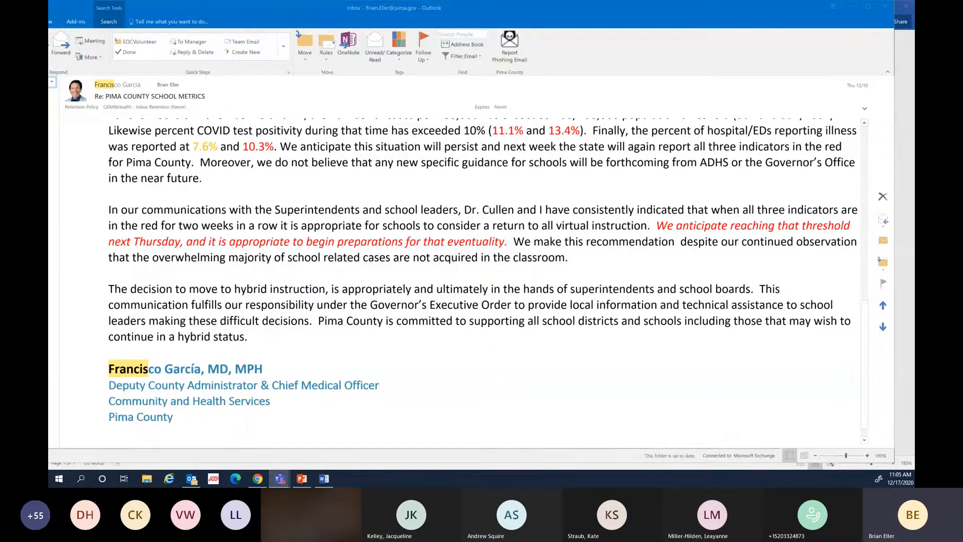
mouse_move(771, 345)
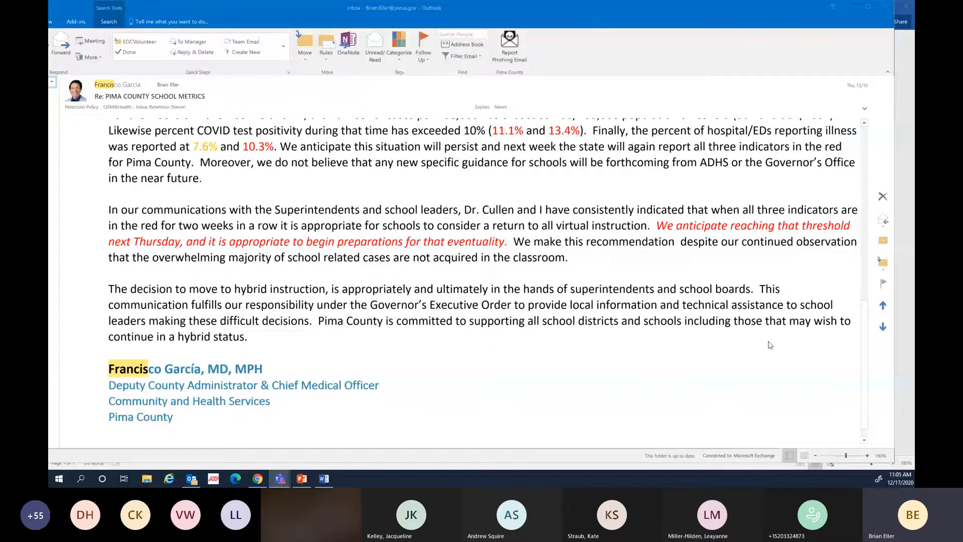
mouse_move(662, 265)
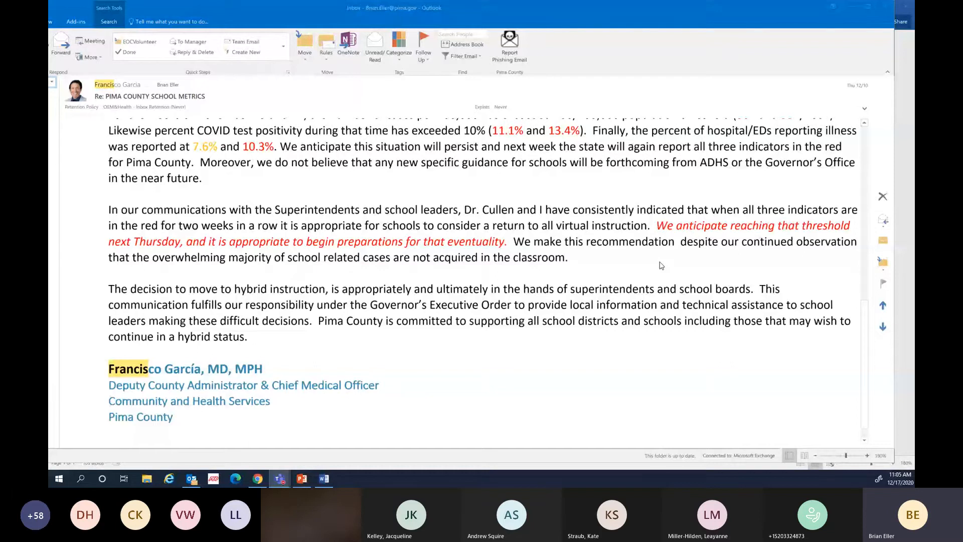
mouse_move(875, 400)
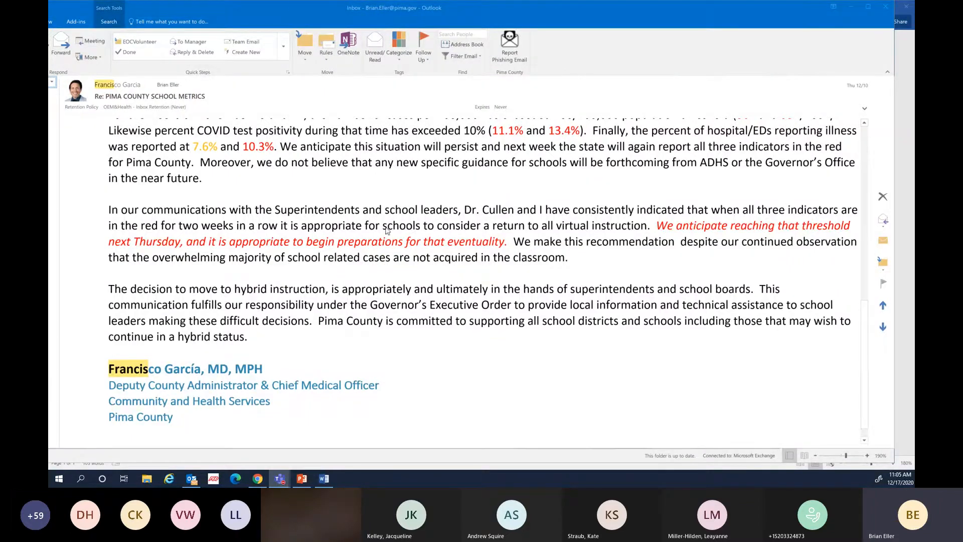
mouse_move(559, 230)
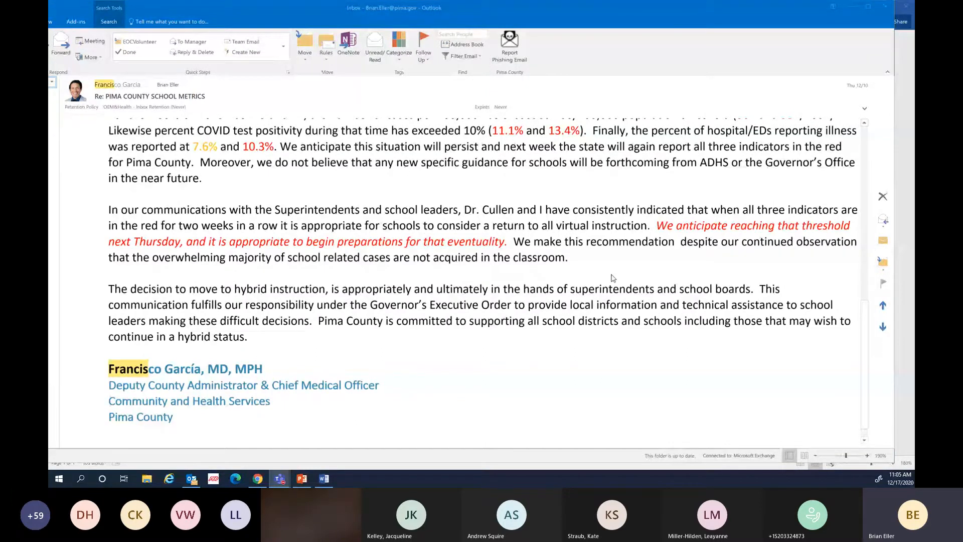
mouse_move(451, 233)
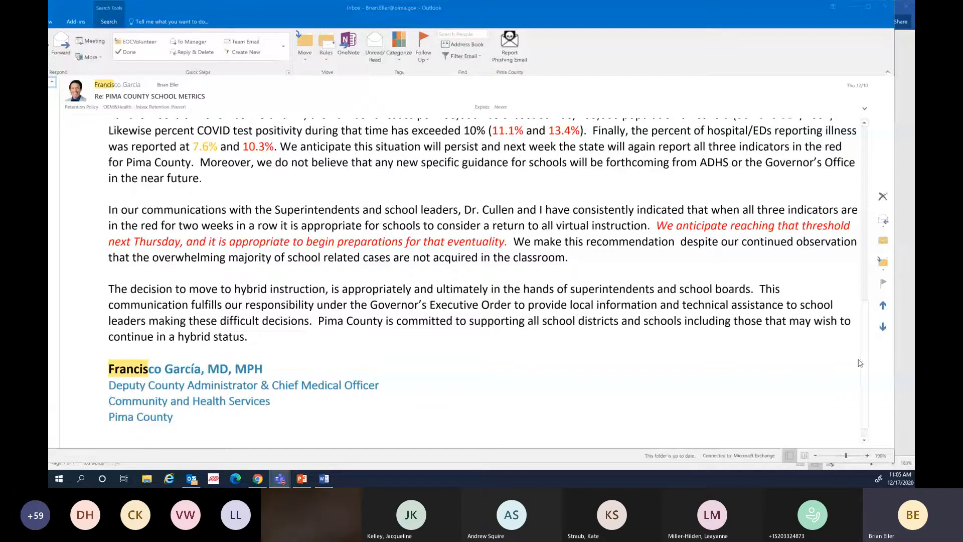
mouse_move(575, 277)
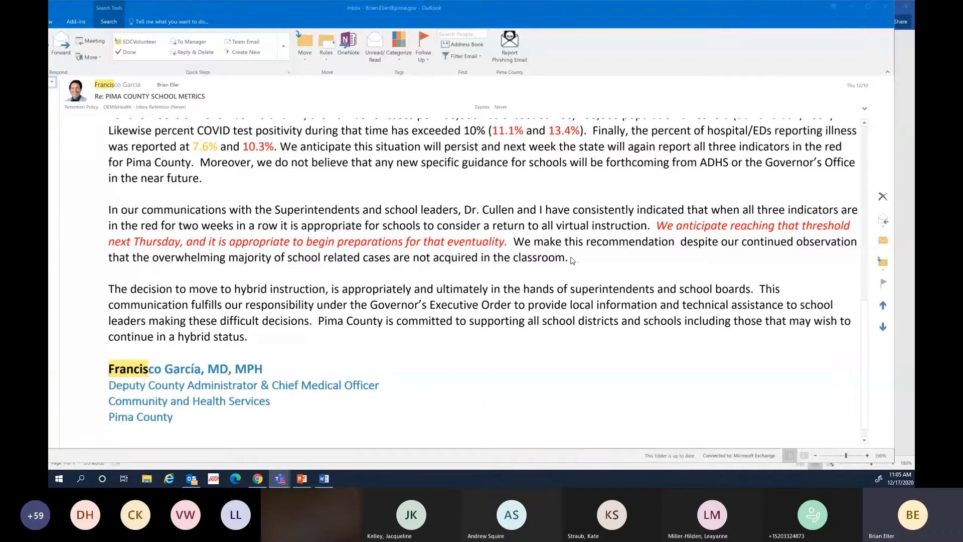
mouse_move(578, 261)
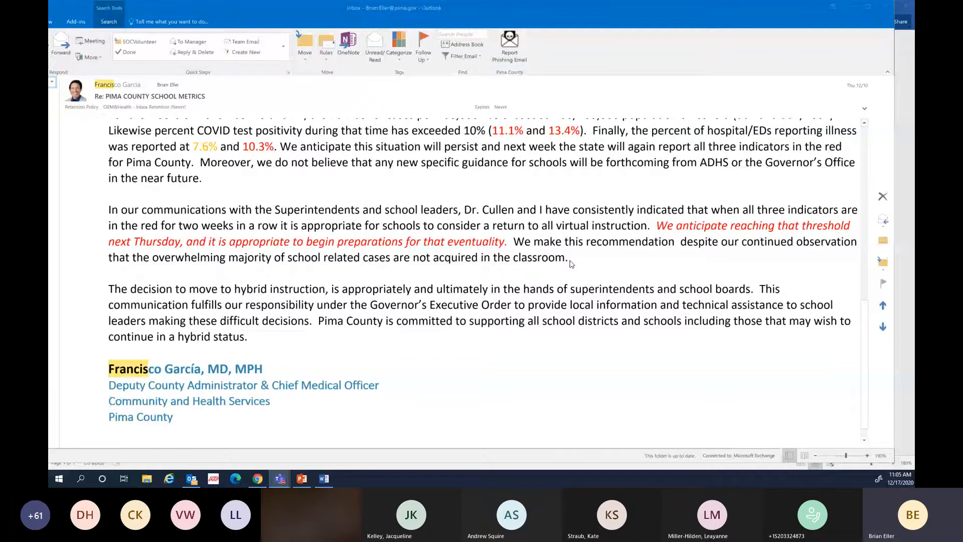
mouse_move(651, 264)
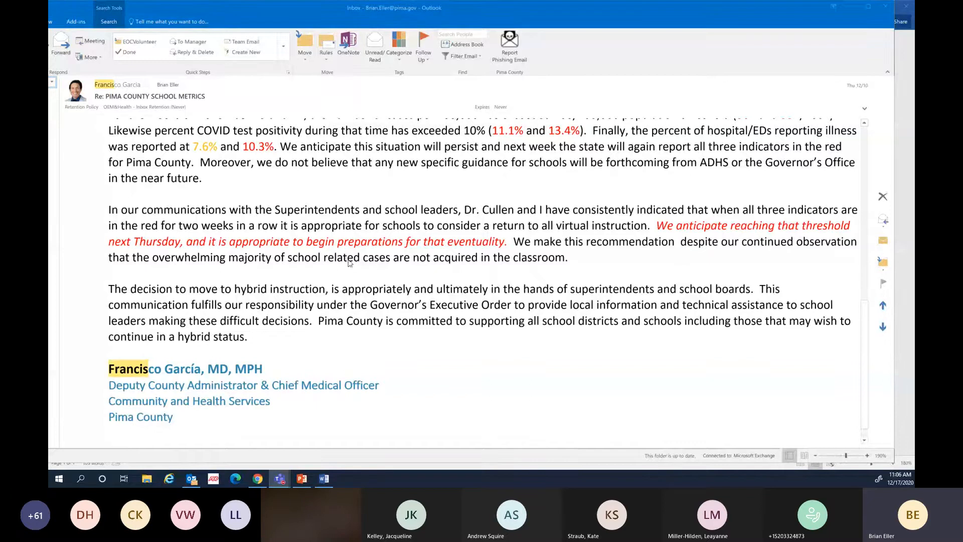
mouse_move(556, 266)
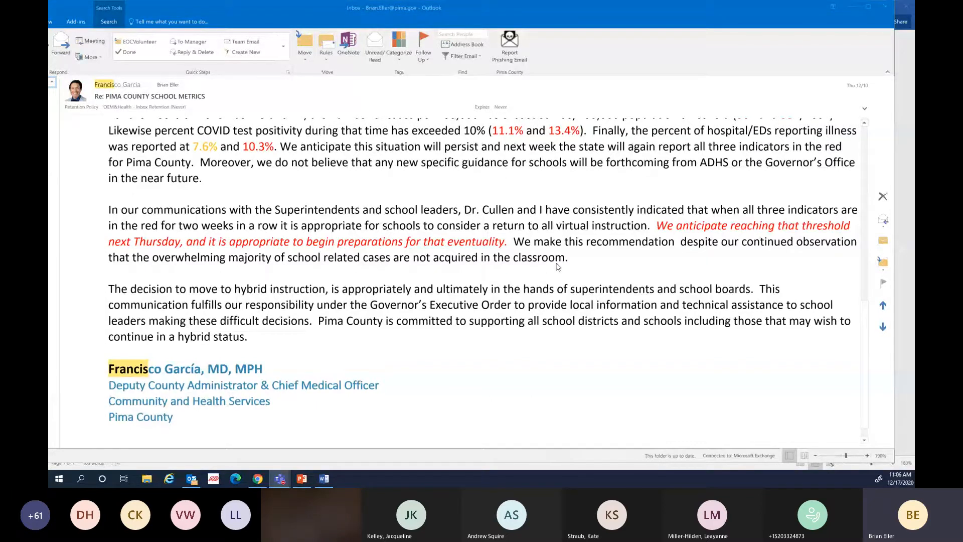
mouse_move(624, 258)
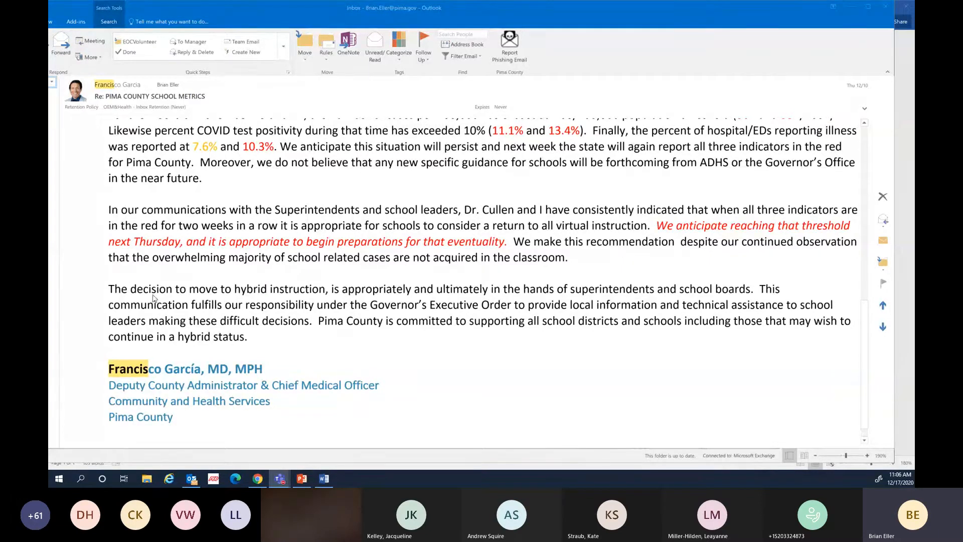
mouse_move(476, 351)
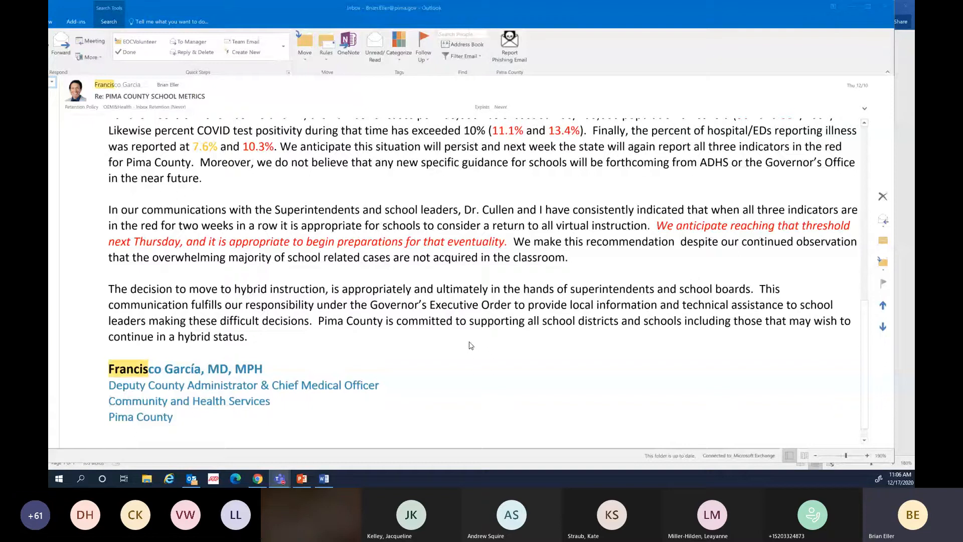
mouse_move(485, 331)
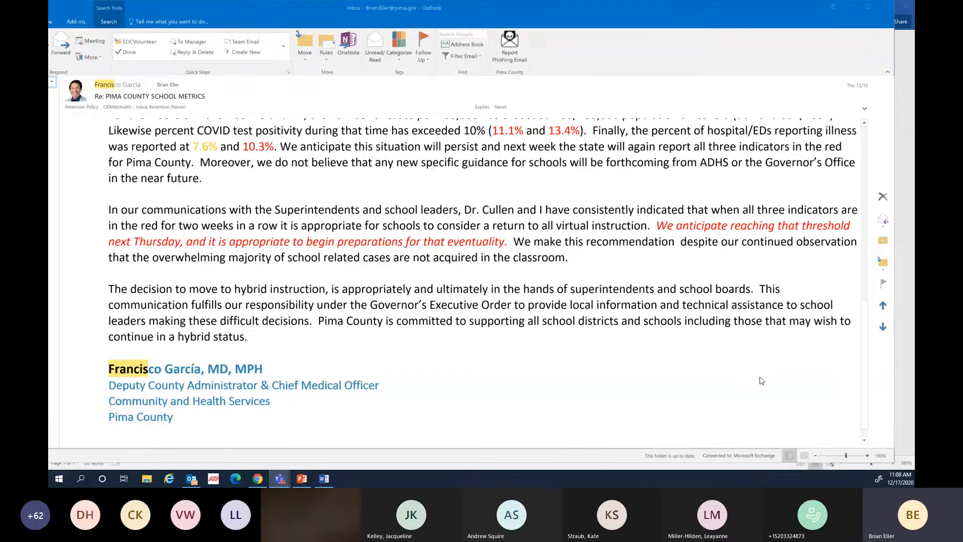
mouse_move(759, 373)
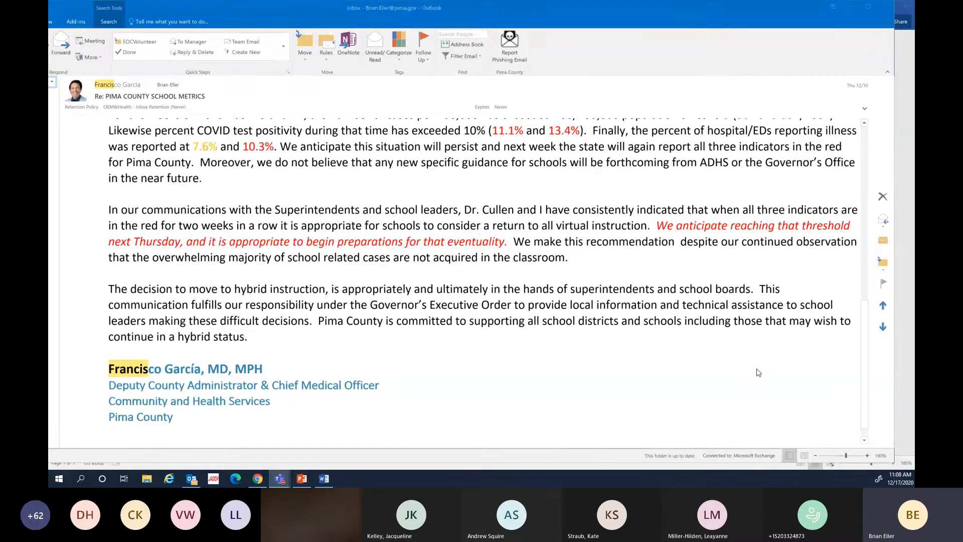
mouse_move(761, 374)
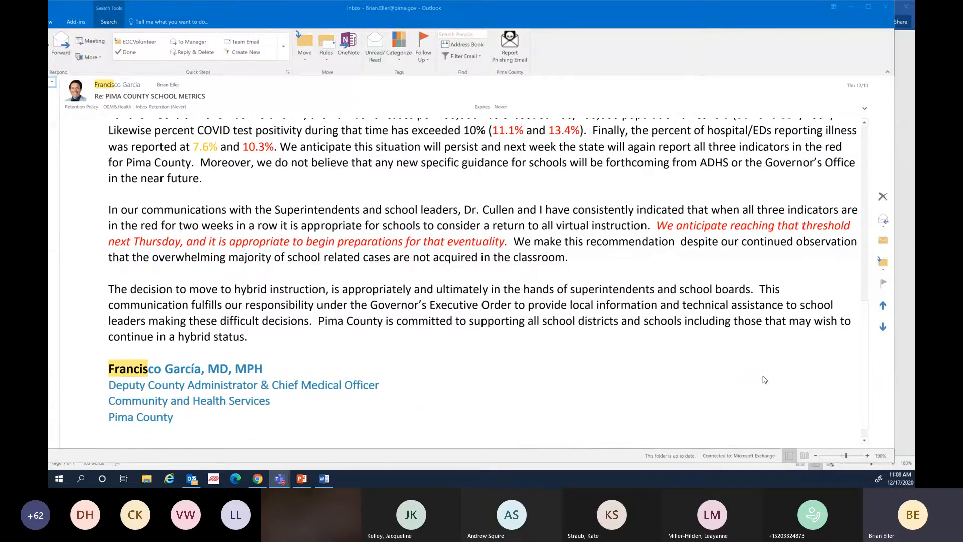
mouse_move(764, 374)
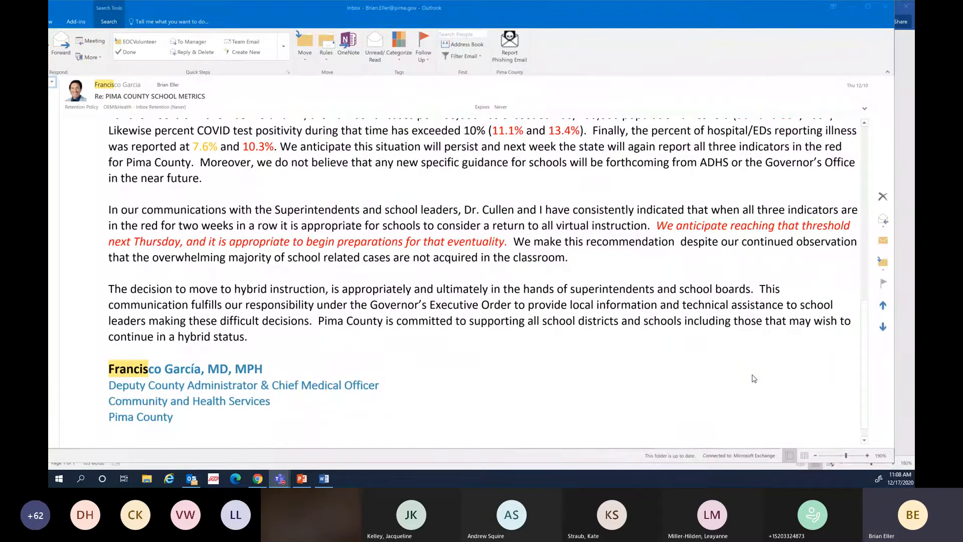
mouse_move(753, 393)
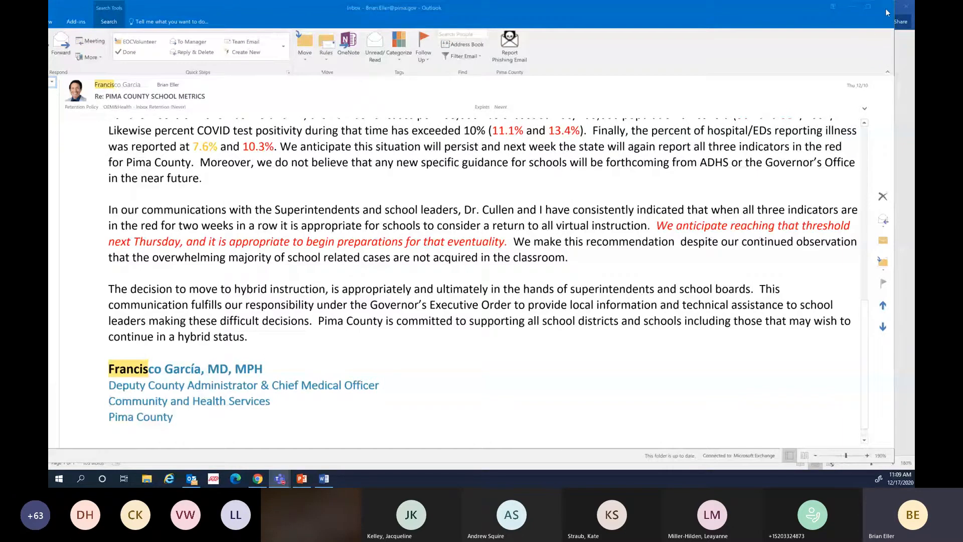
mouse_move(887, 9)
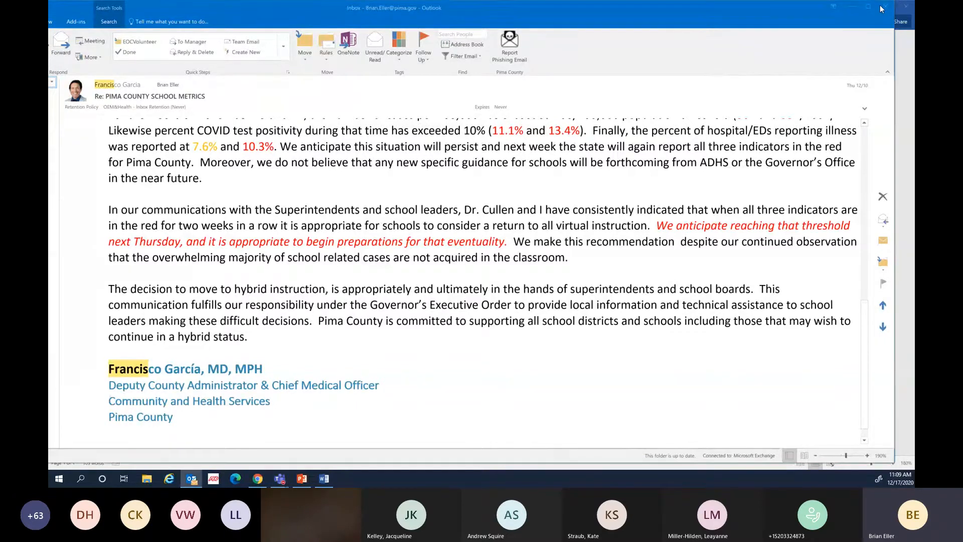
Bring the 12.17 agenda document back up in Word
left_click(324, 479)
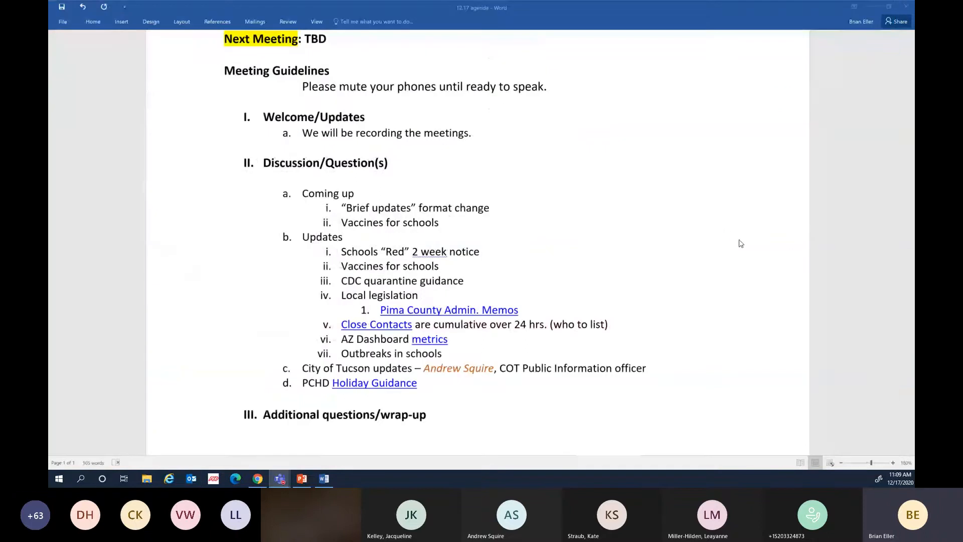
mouse_move(671, 248)
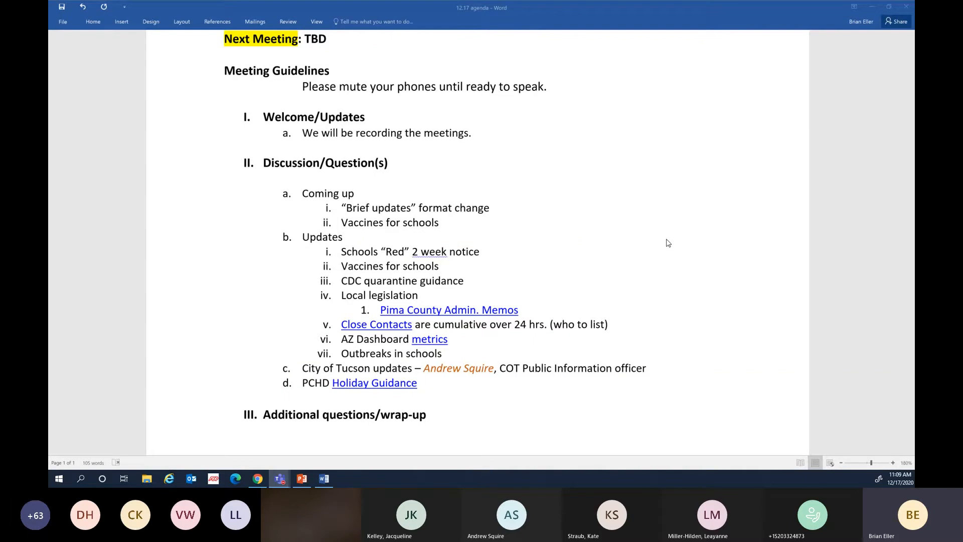
mouse_move(614, 315)
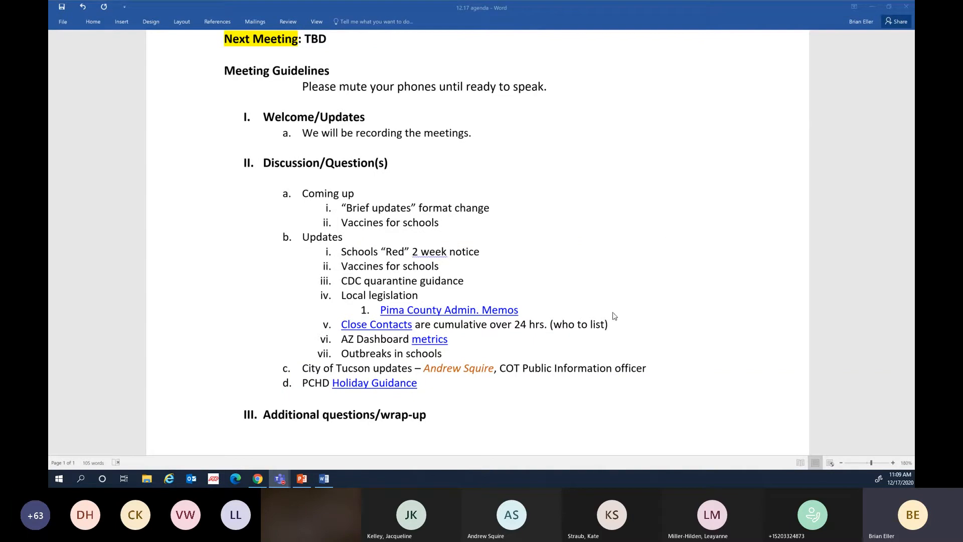
mouse_move(640, 403)
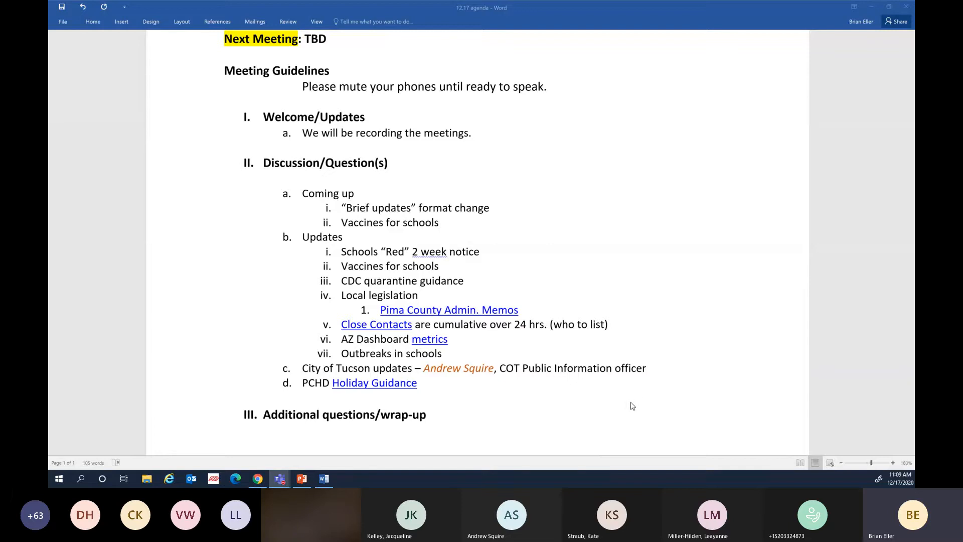
mouse_move(637, 413)
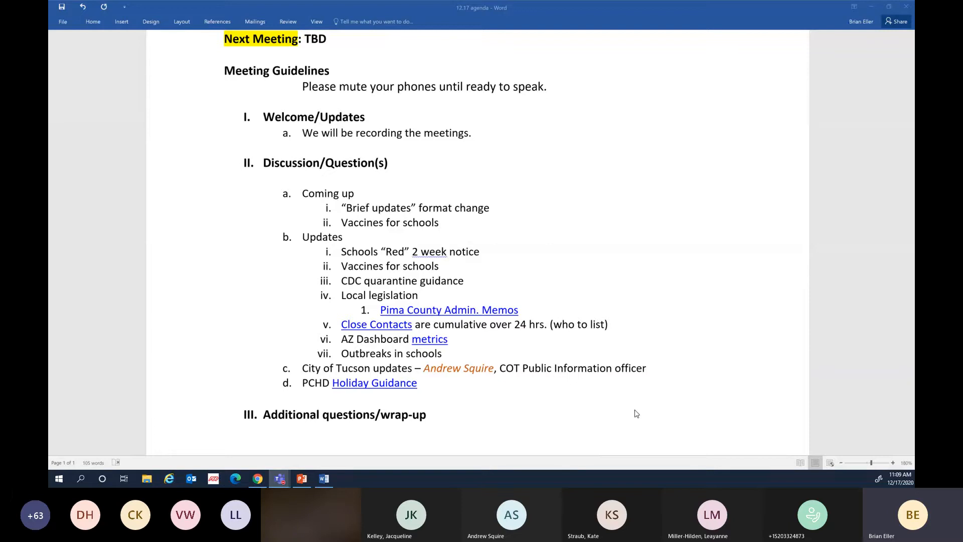
mouse_move(386, 271)
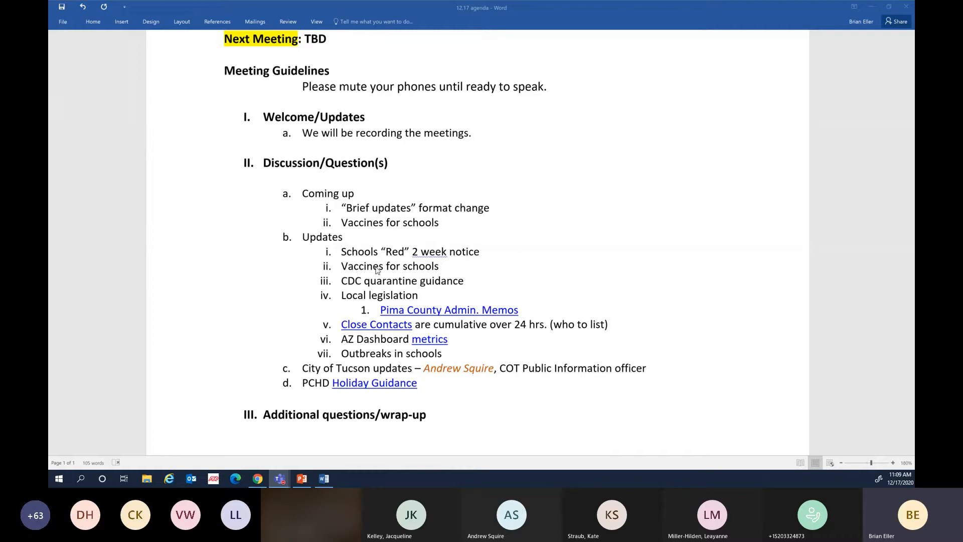
mouse_move(542, 294)
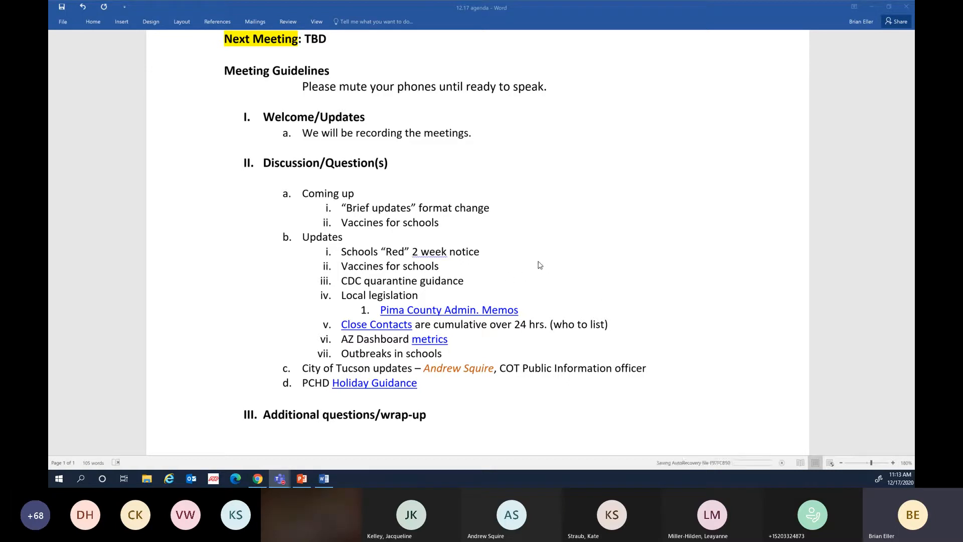
mouse_move(540, 269)
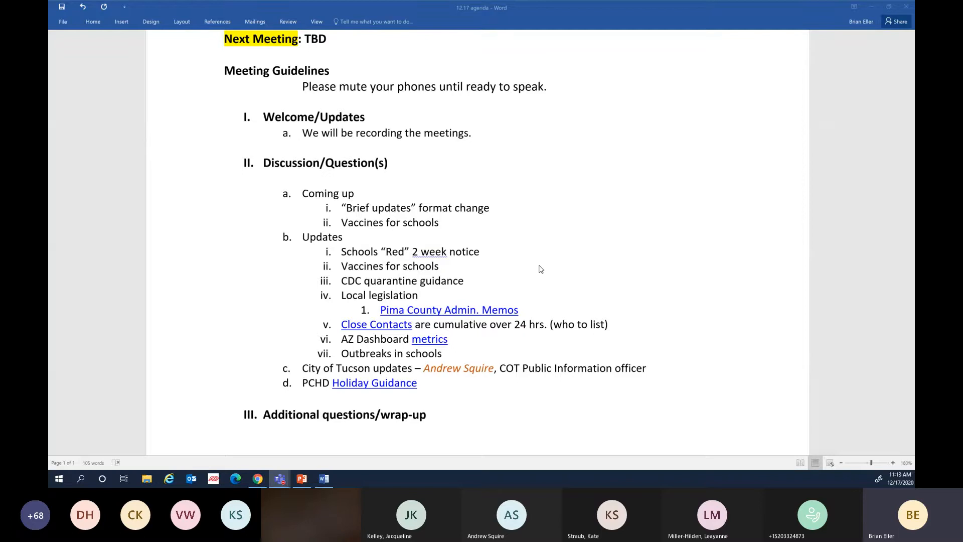
mouse_move(567, 197)
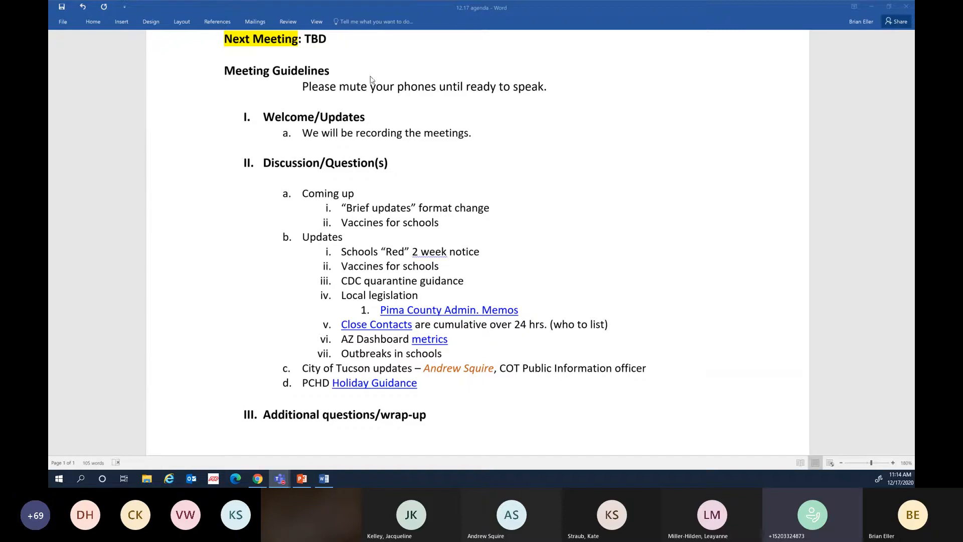
mouse_move(256, 479)
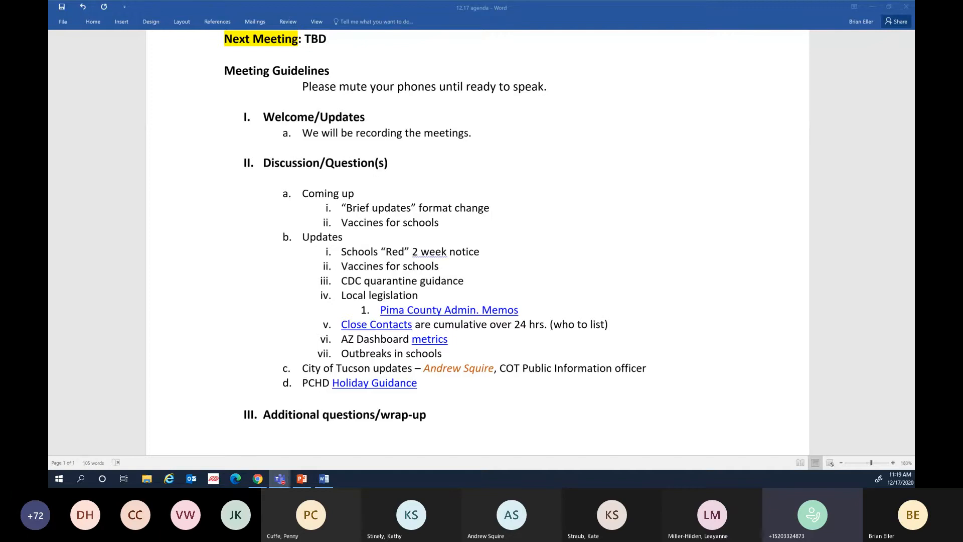
Bring the Teams meeting forward, show the participants list, and raise a hand
left_click(278, 479)
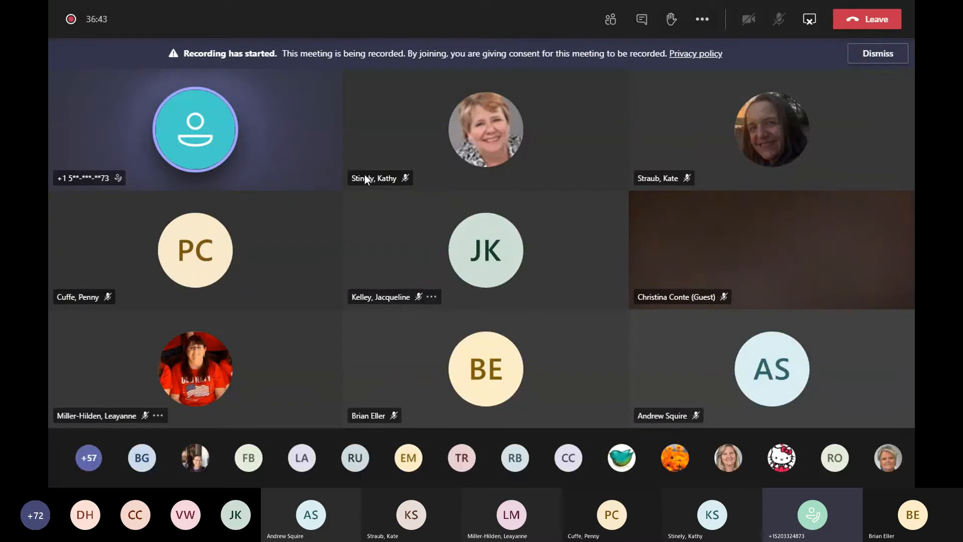
mouse_move(609, 19)
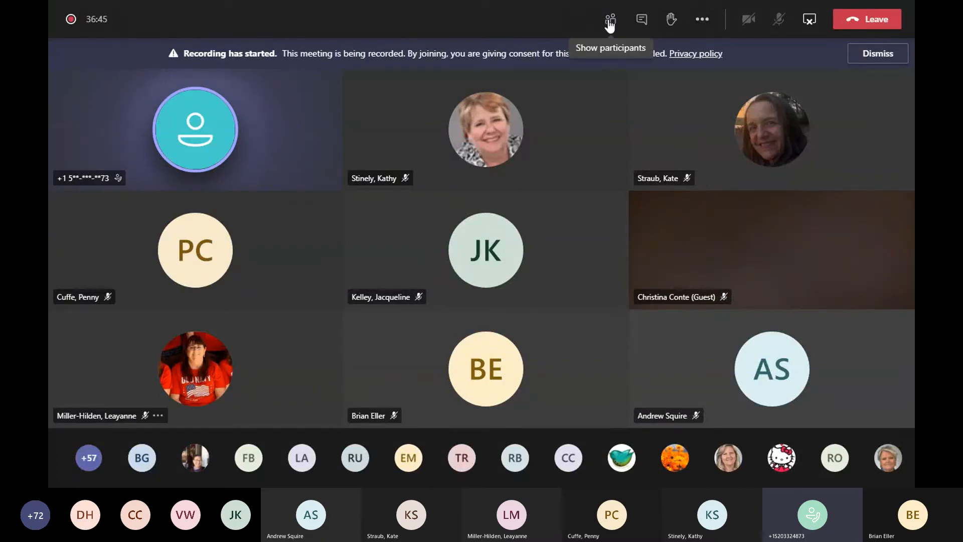
left_click(610, 19)
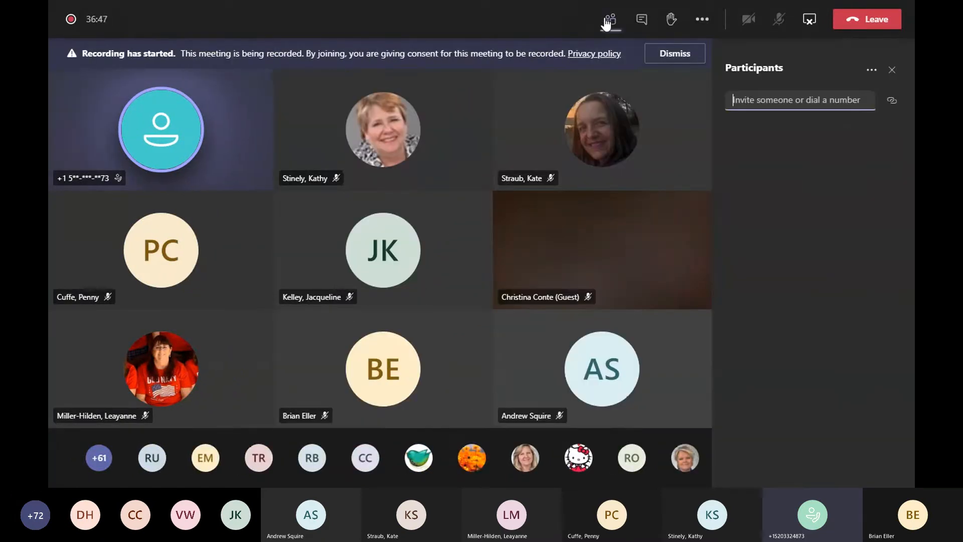
left_click(609, 19)
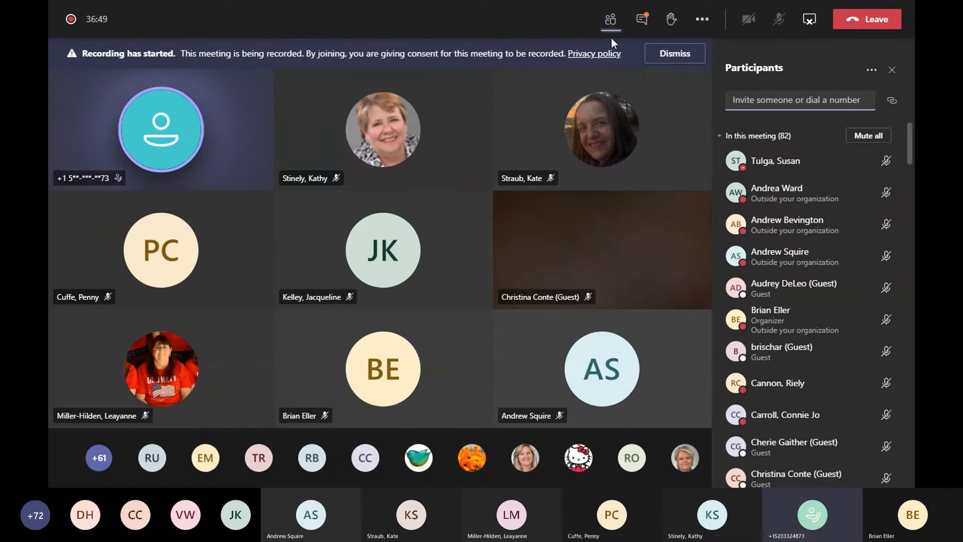
mouse_move(671, 19)
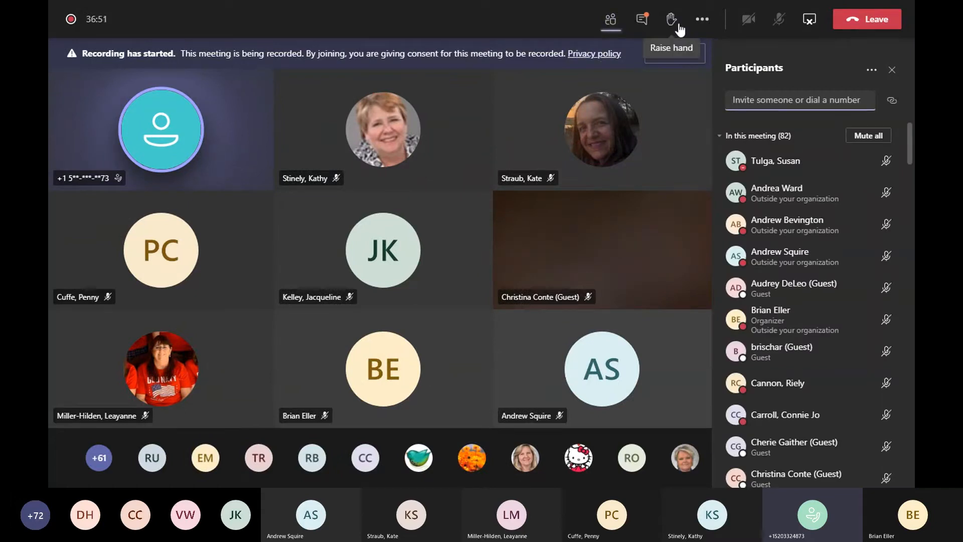
left_click(671, 19)
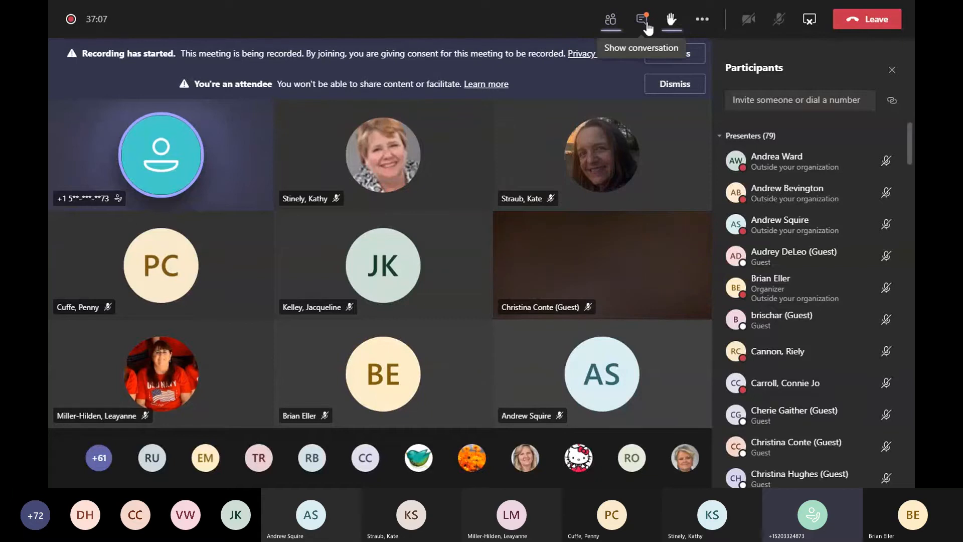
Glance at the Teams meeting chat, then switch back to the participants list
left_click(642, 20)
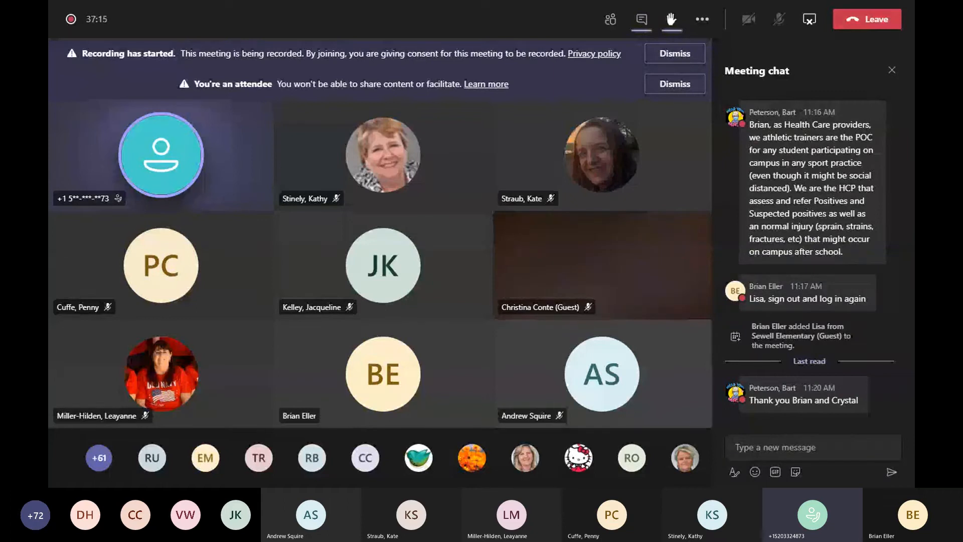
mouse_move(68, 432)
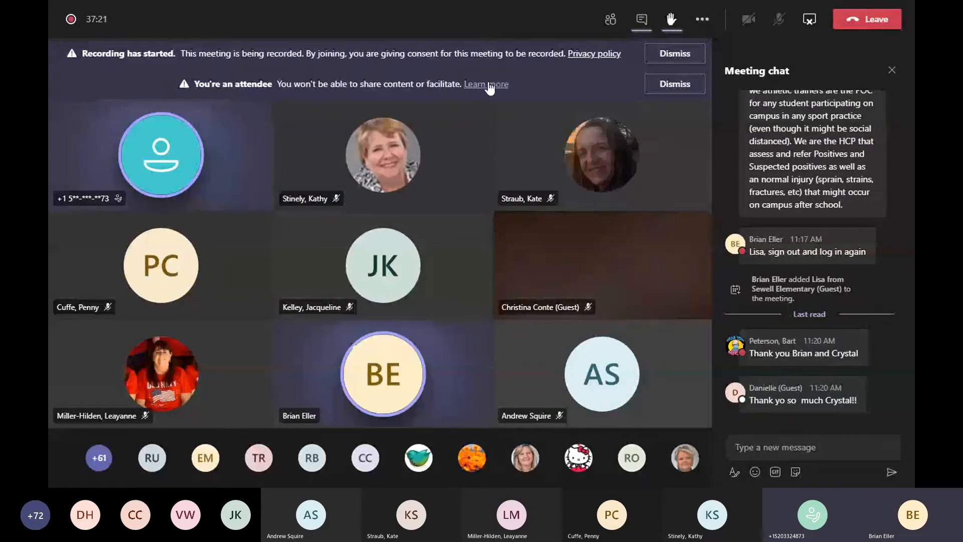
mouse_move(610, 19)
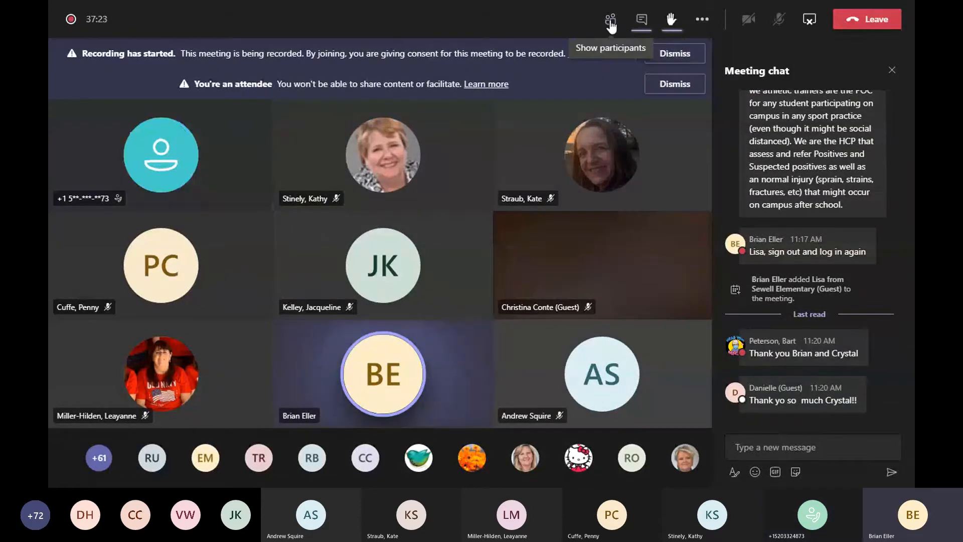
left_click(610, 20)
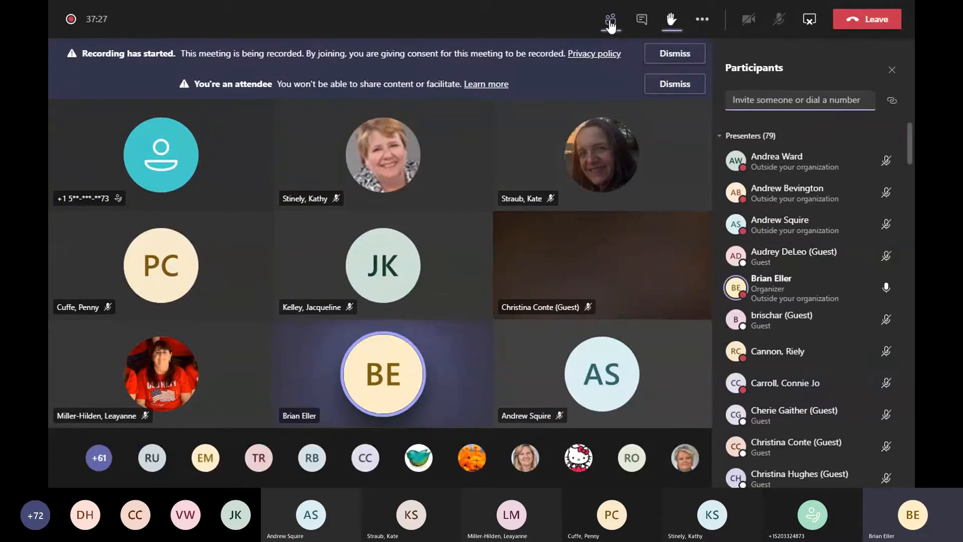
mouse_move(590, 27)
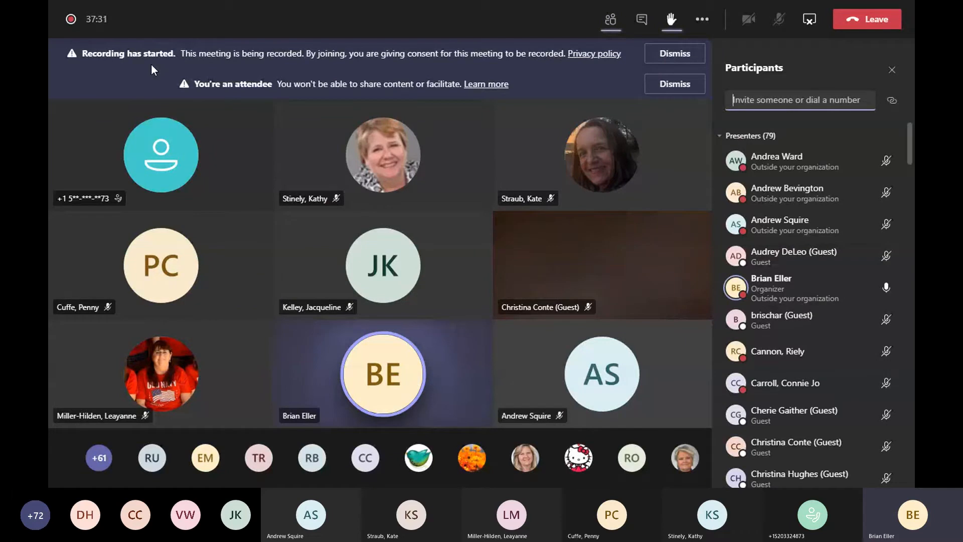
left_click(674, 84)
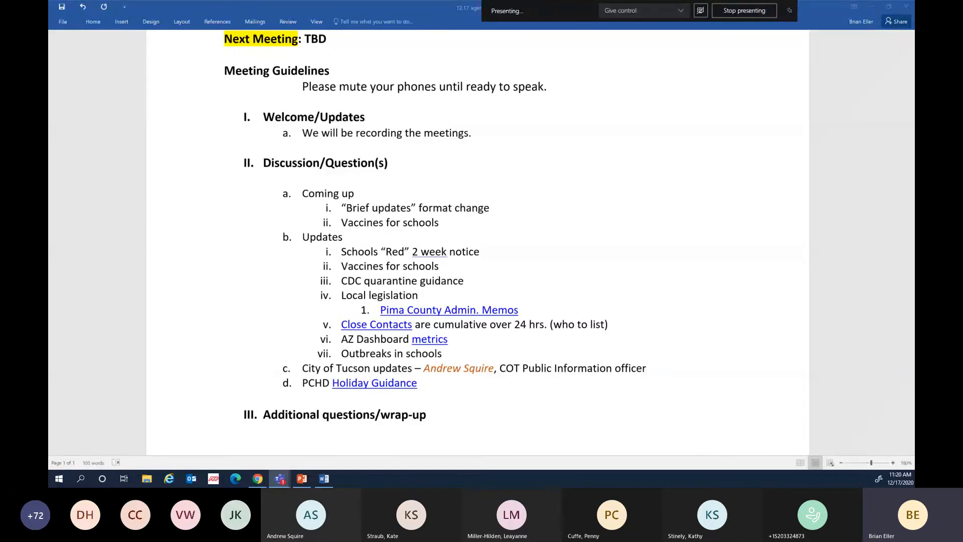
Return to the shared 12.17 agenda in Word
left_click(744, 11)
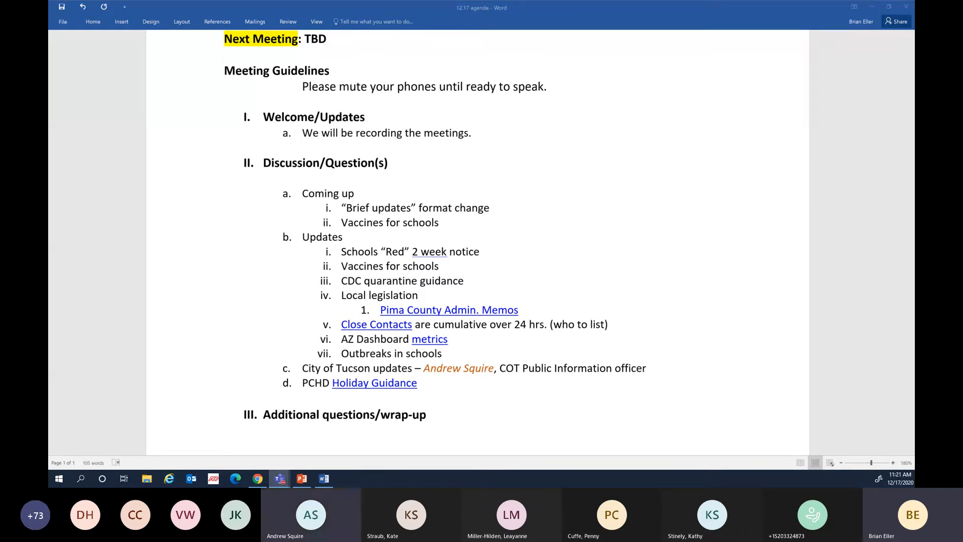
mouse_move(405, 324)
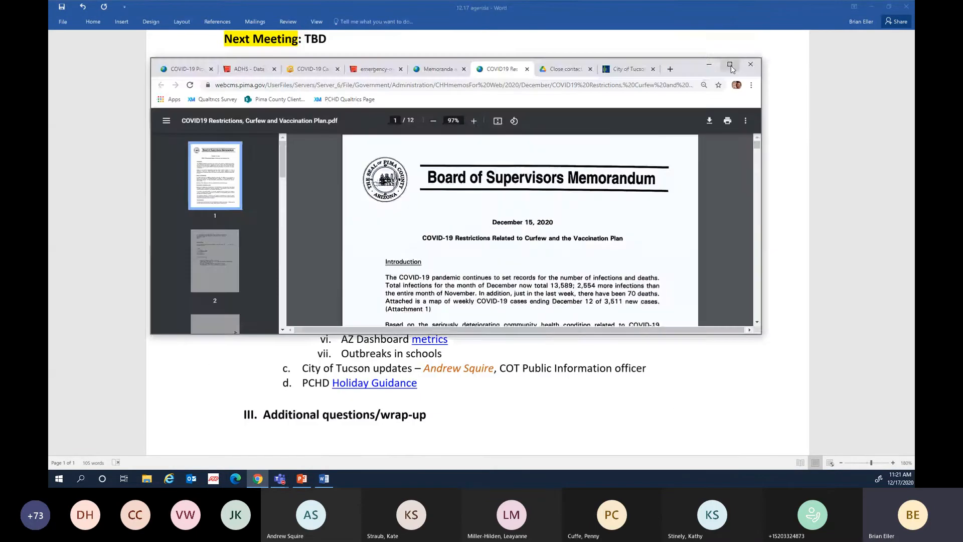
Maximize Chrome, switch to the Memoranda and Correspondence tab, and scroll its memo
left_click(731, 64)
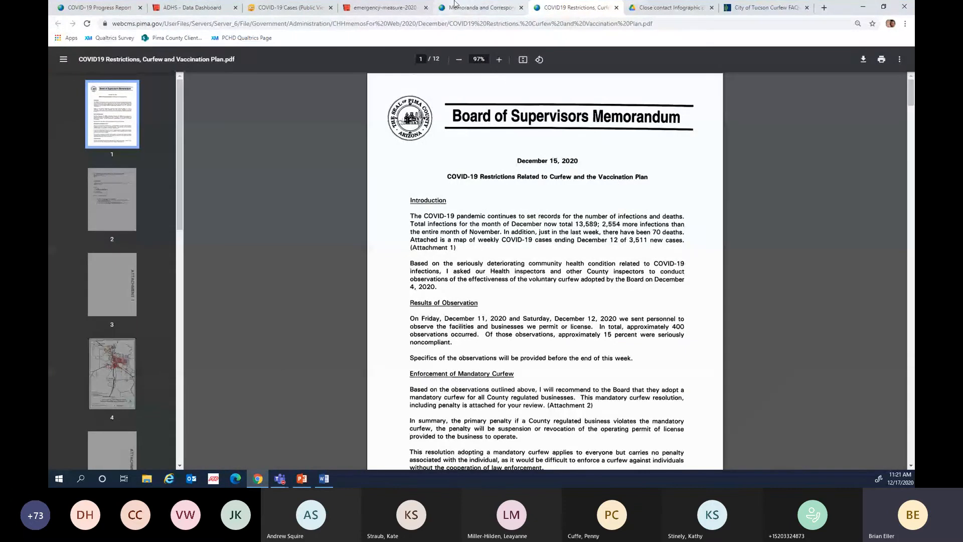
left_click(481, 8)
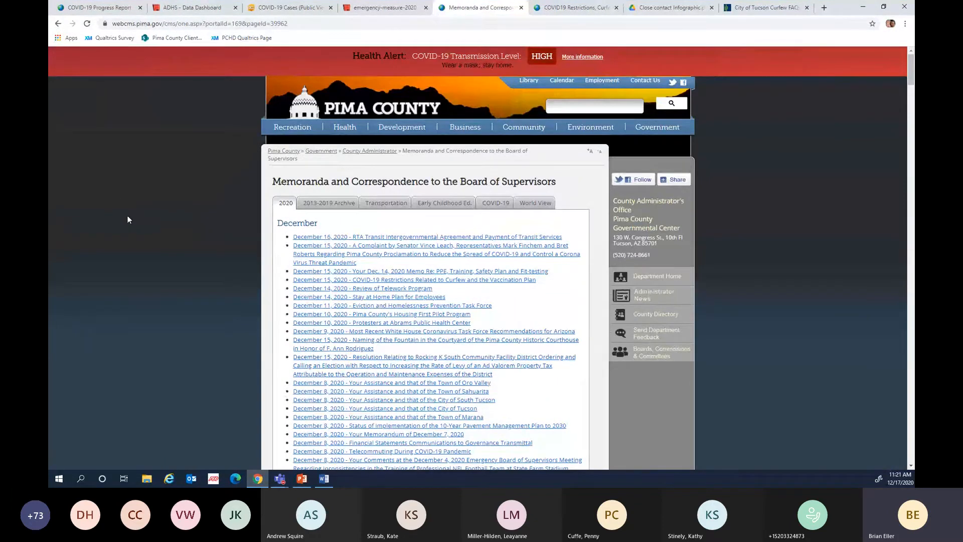
scroll("down", 3)
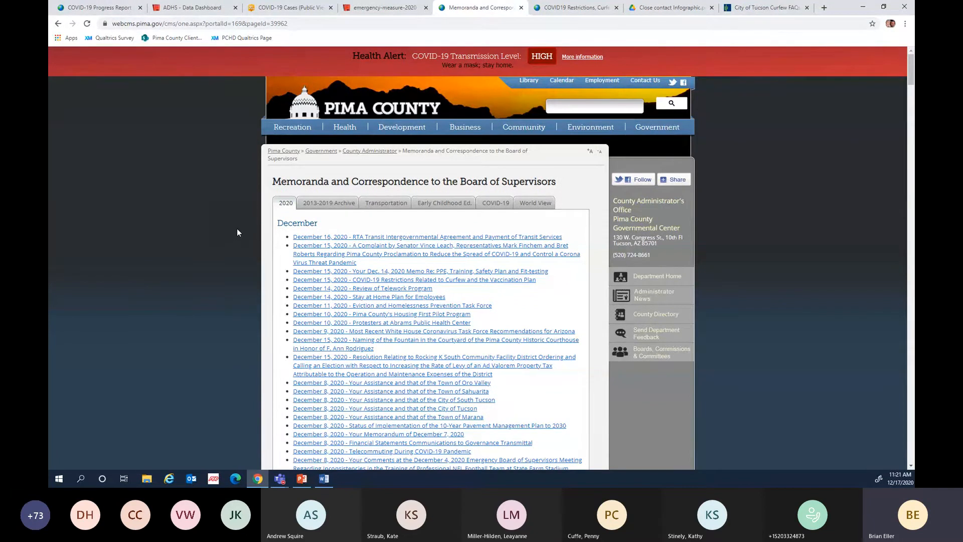
scroll("down", 3)
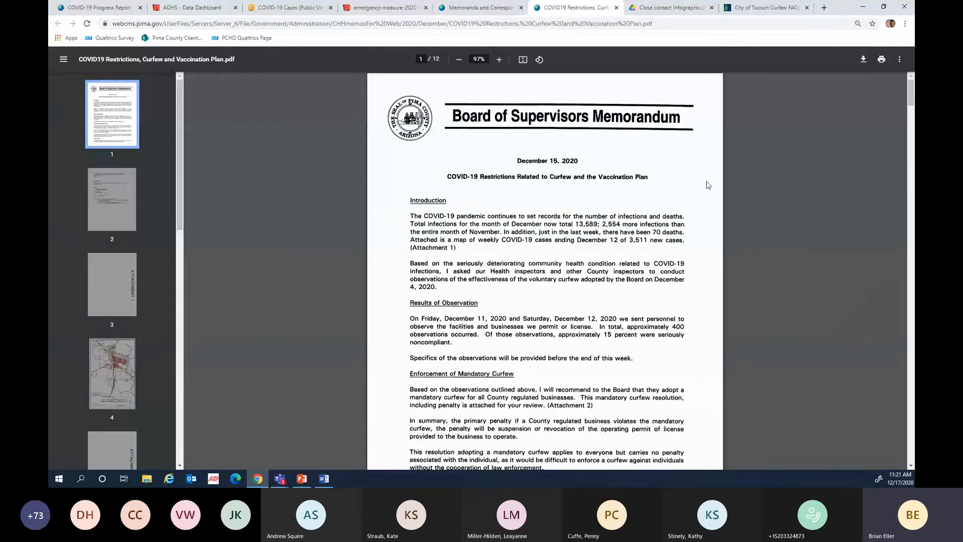
Scroll the curfew memo through enforcement, vaccination plan, and page 2's recommendation
scroll("down", 3)
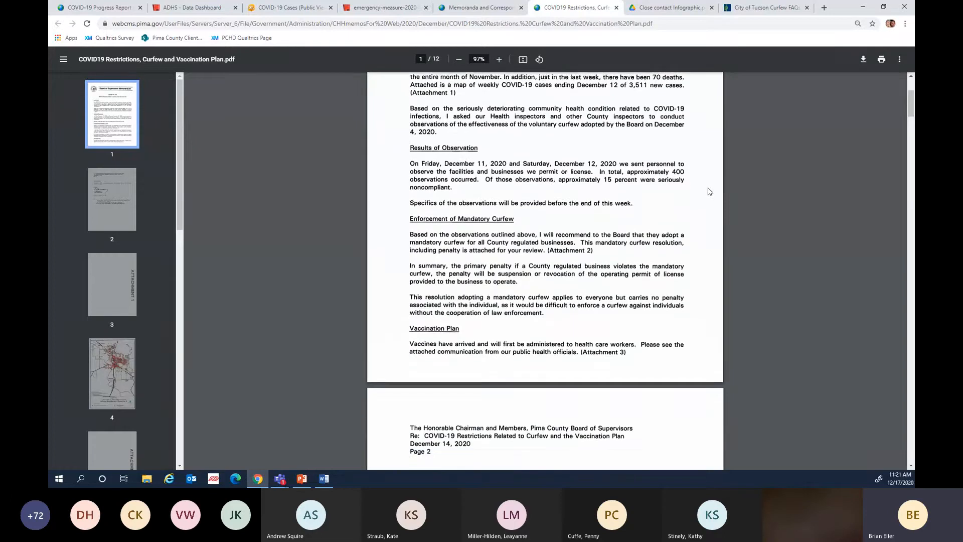
scroll("down", 3)
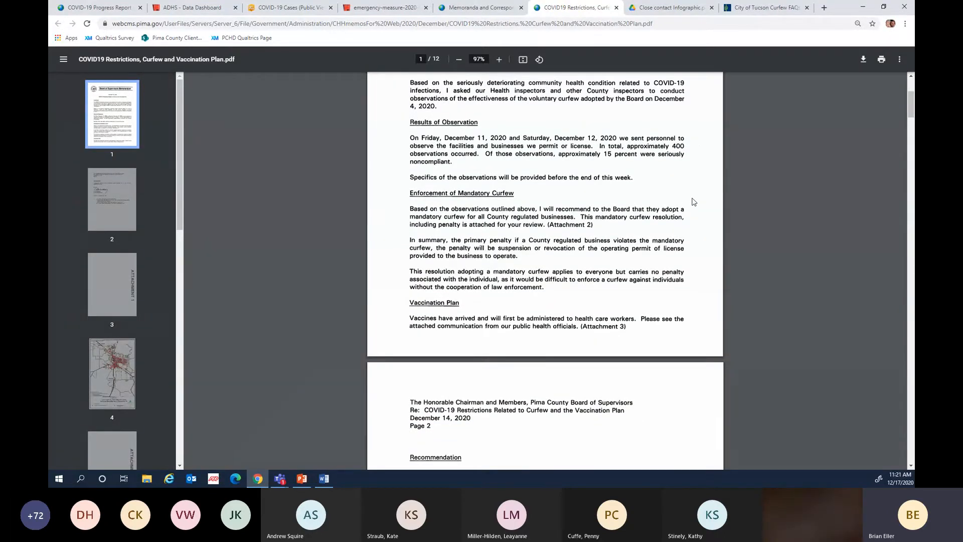
scroll("down", 3)
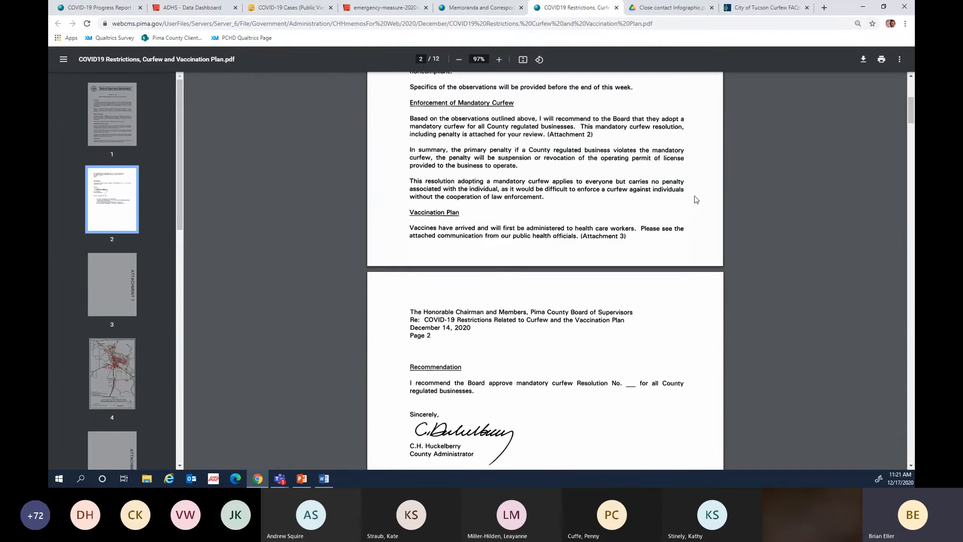
scroll("down", 3)
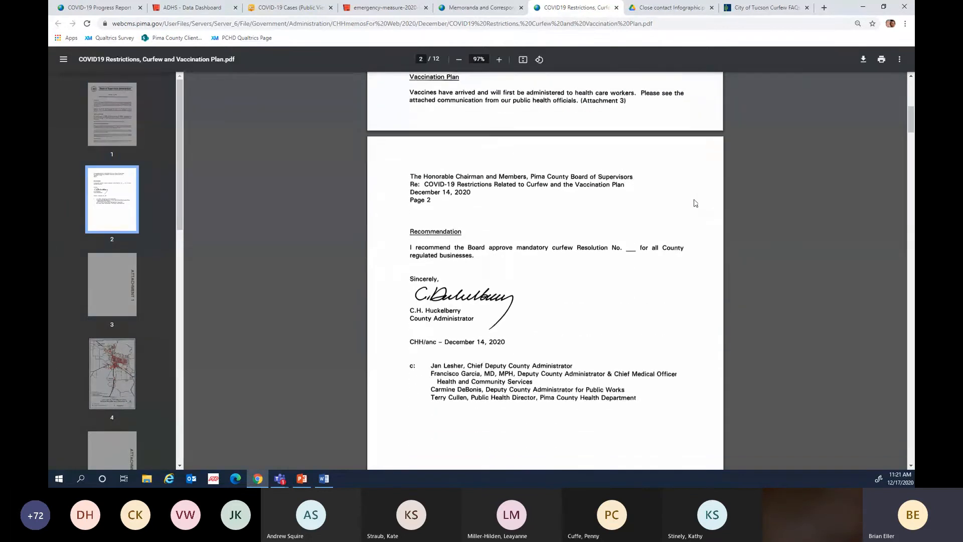
scroll("down", 3)
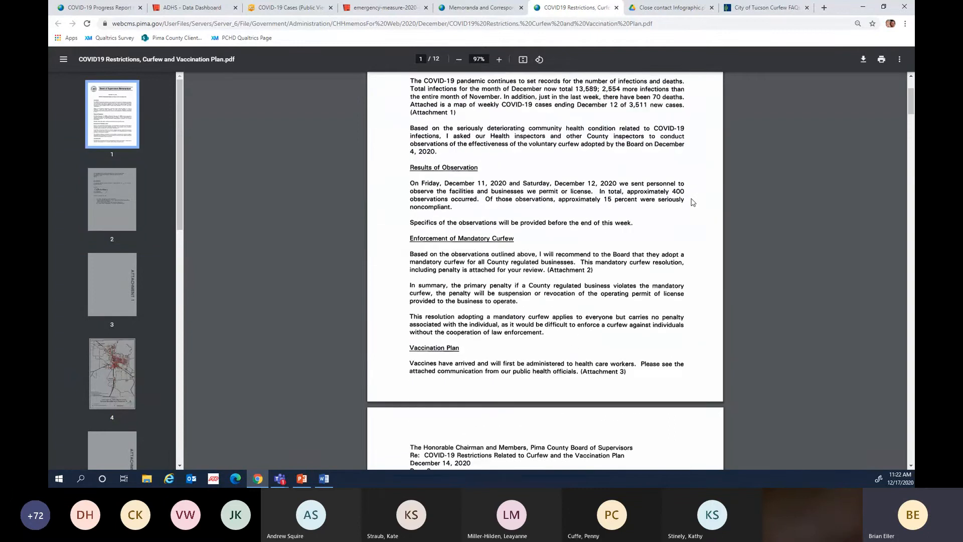
scroll("down", 3)
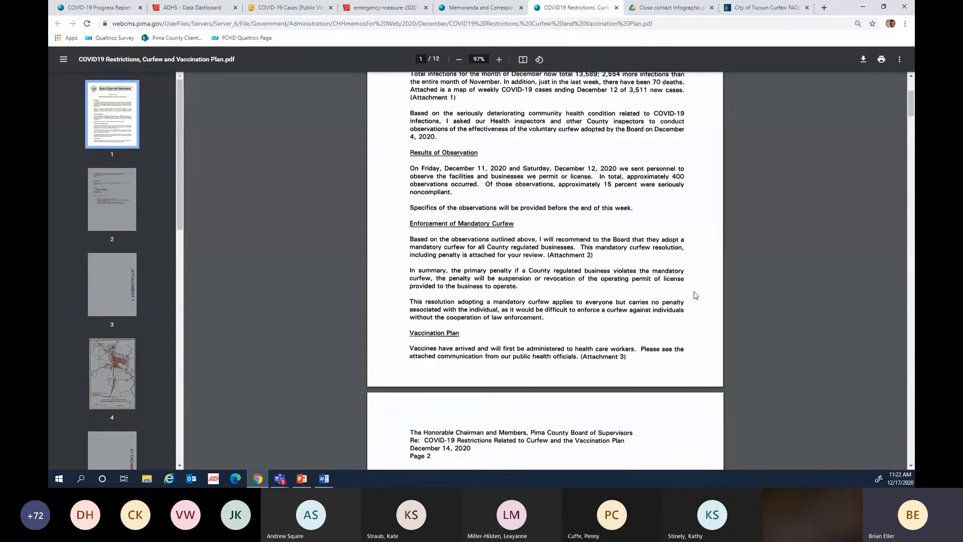
scroll("down", 3)
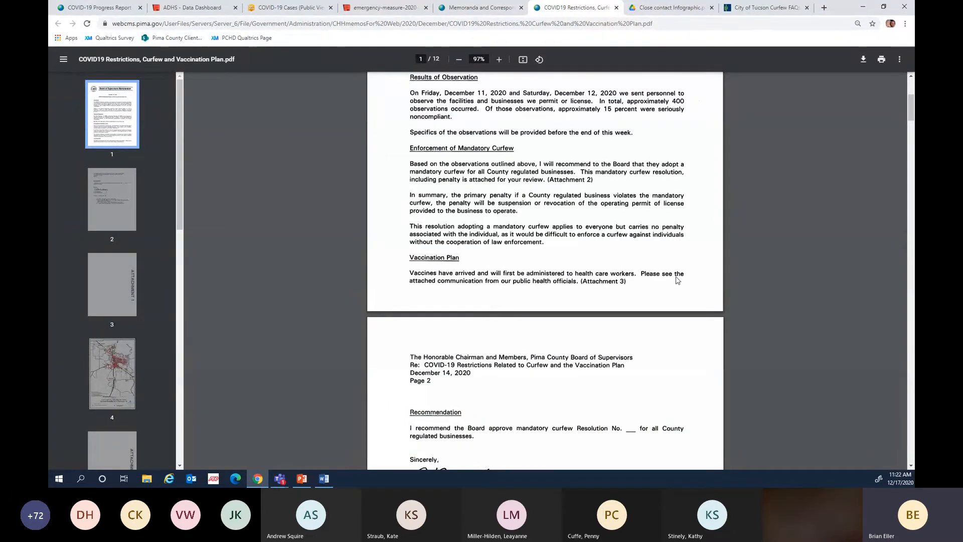
mouse_move(674, 282)
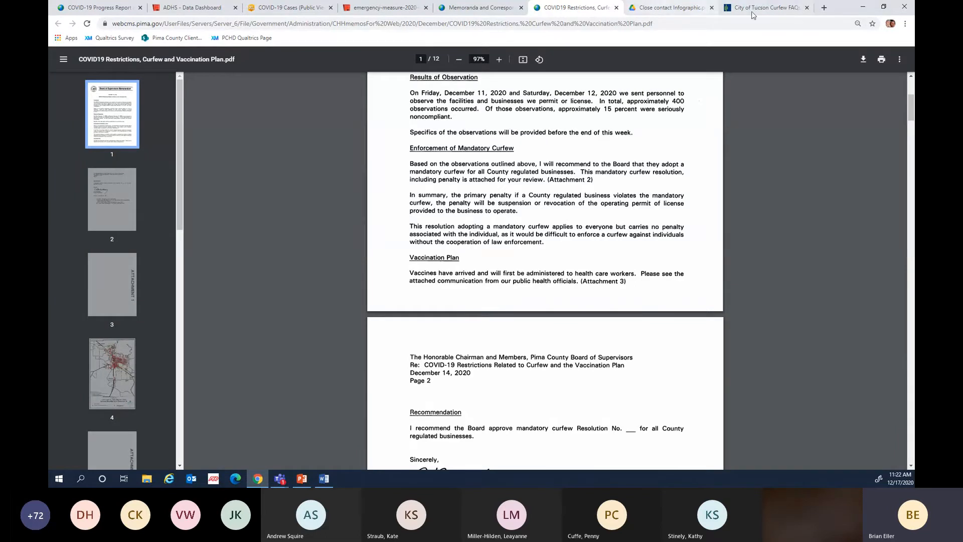
mouse_move(520, 5)
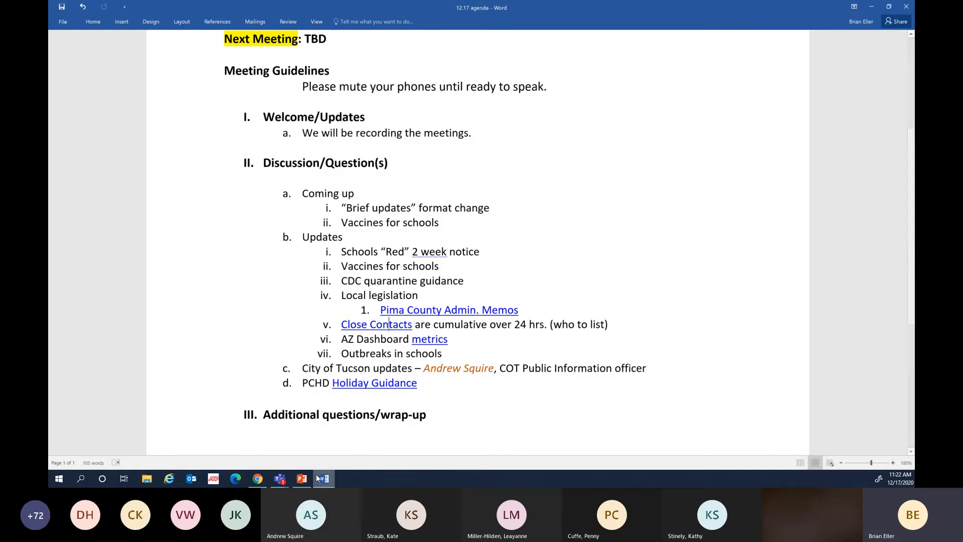
Bring Chrome forward and switch to the City of Tucson Curfew FAQs tab
left_click(257, 479)
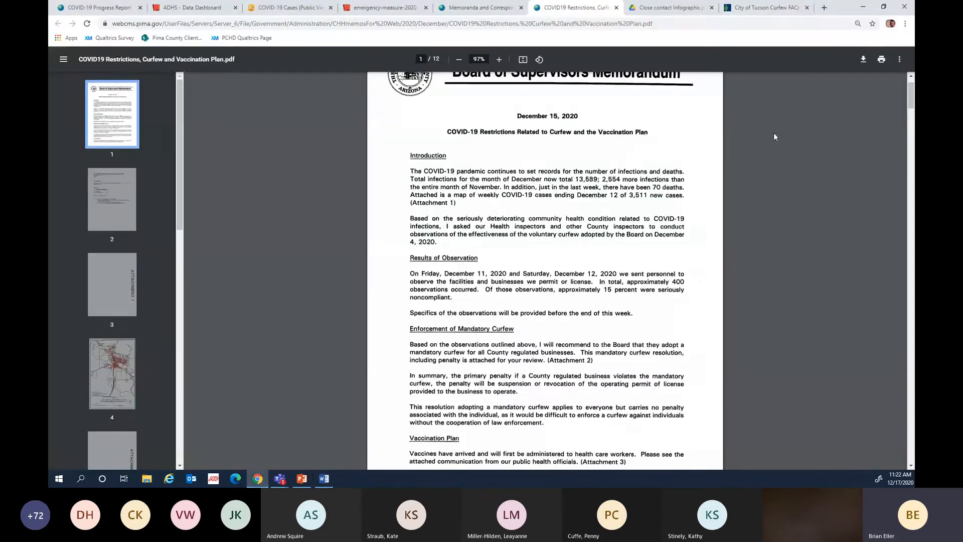
left_click(764, 7)
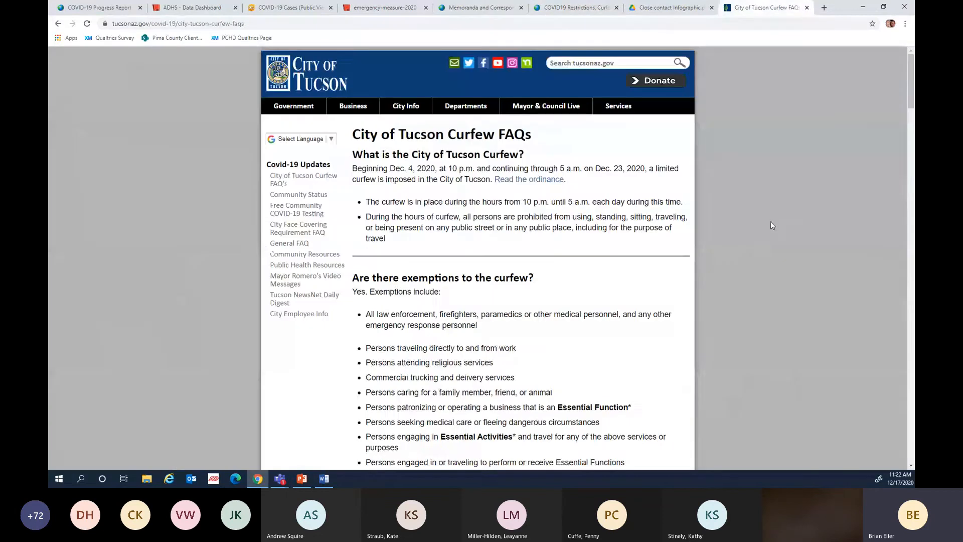
mouse_move(885, 302)
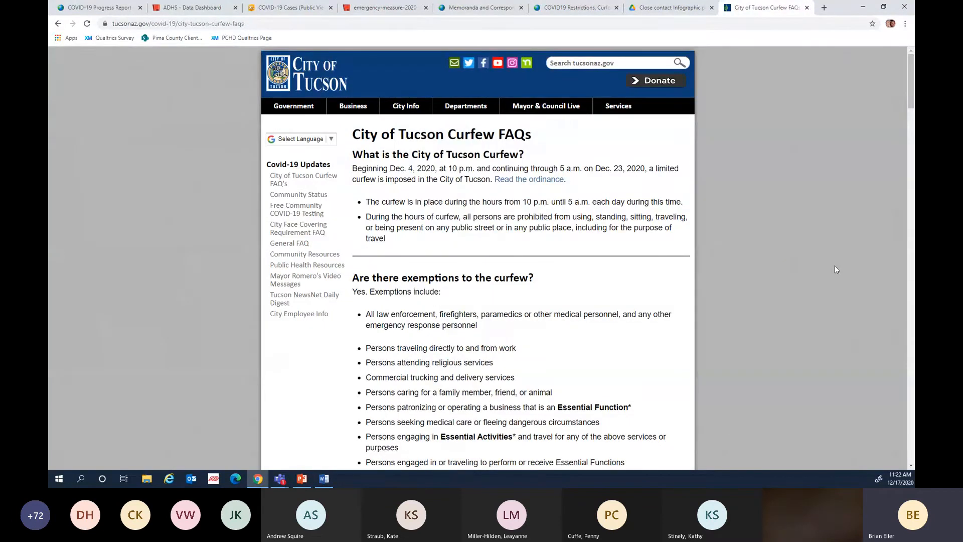
mouse_move(806, 255)
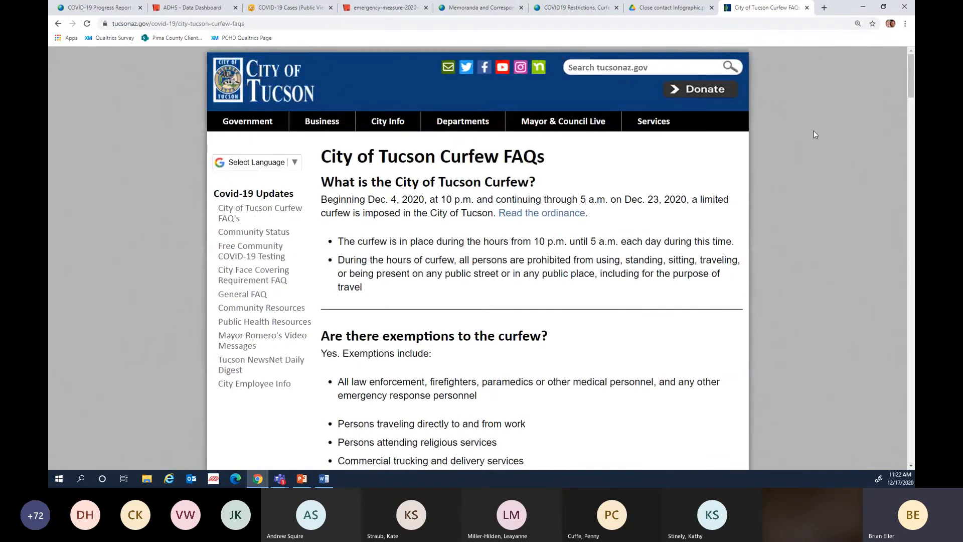
mouse_move(823, 126)
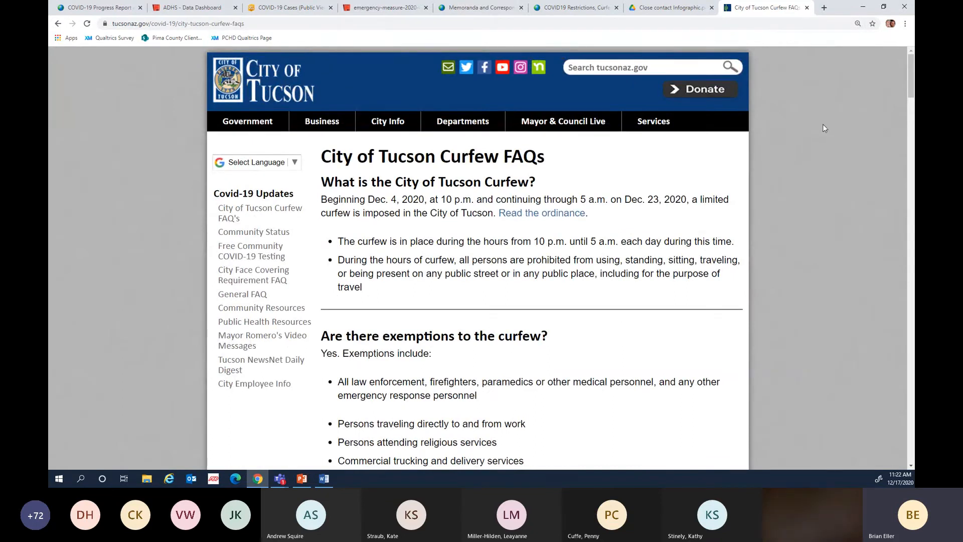
mouse_move(831, 145)
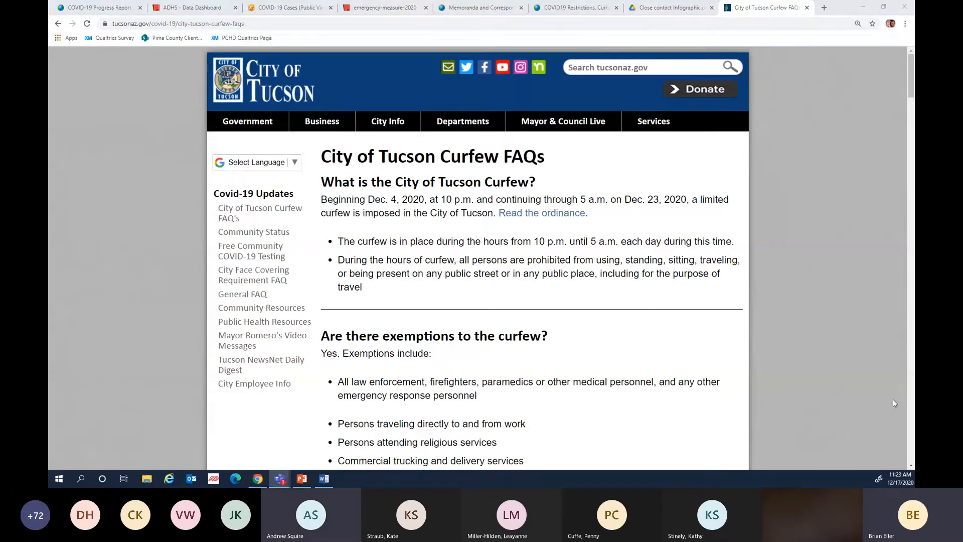
mouse_move(802, 225)
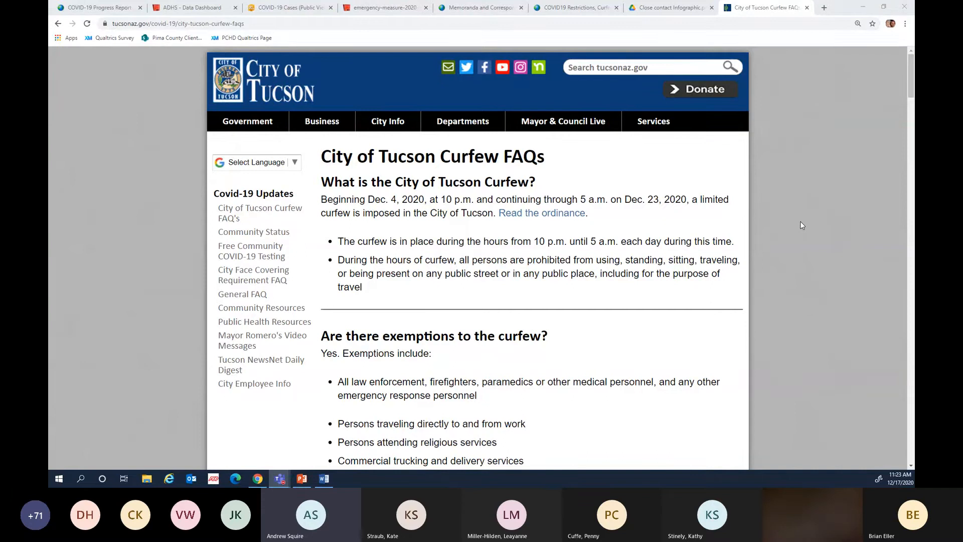
scroll("down", 3)
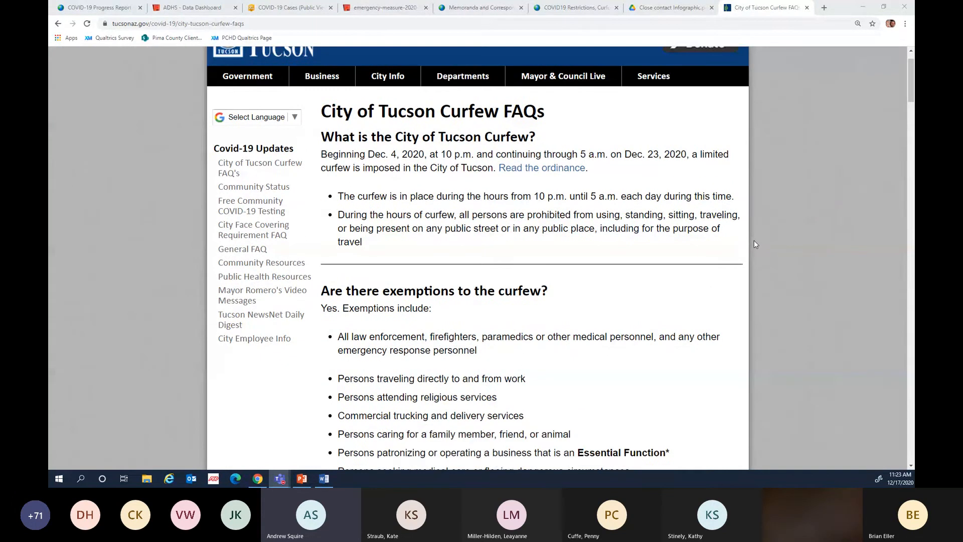
scroll("down", 3)
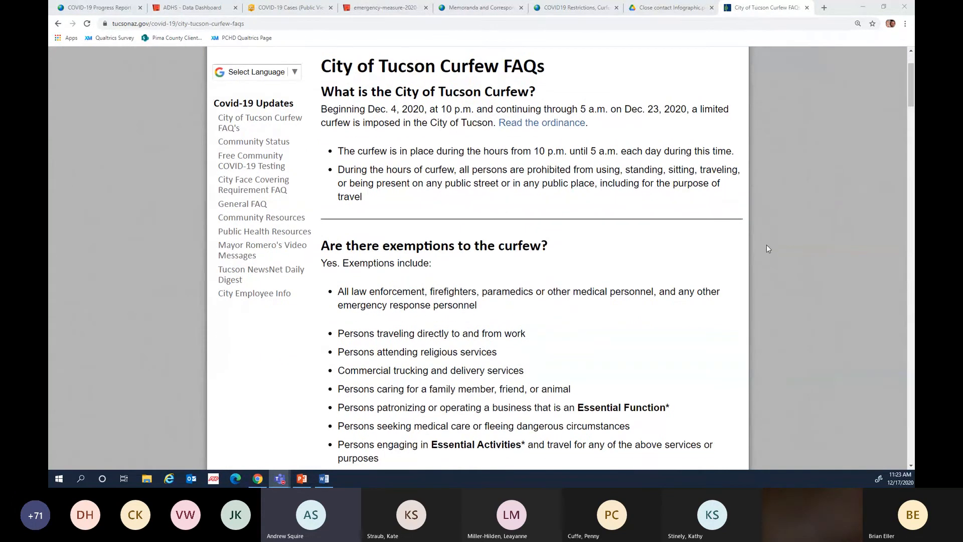
mouse_move(793, 239)
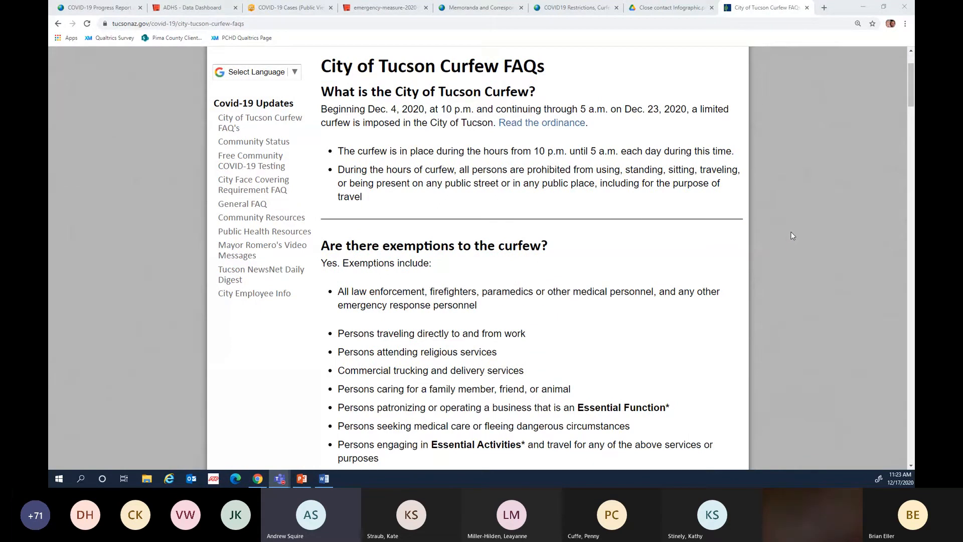
mouse_move(794, 234)
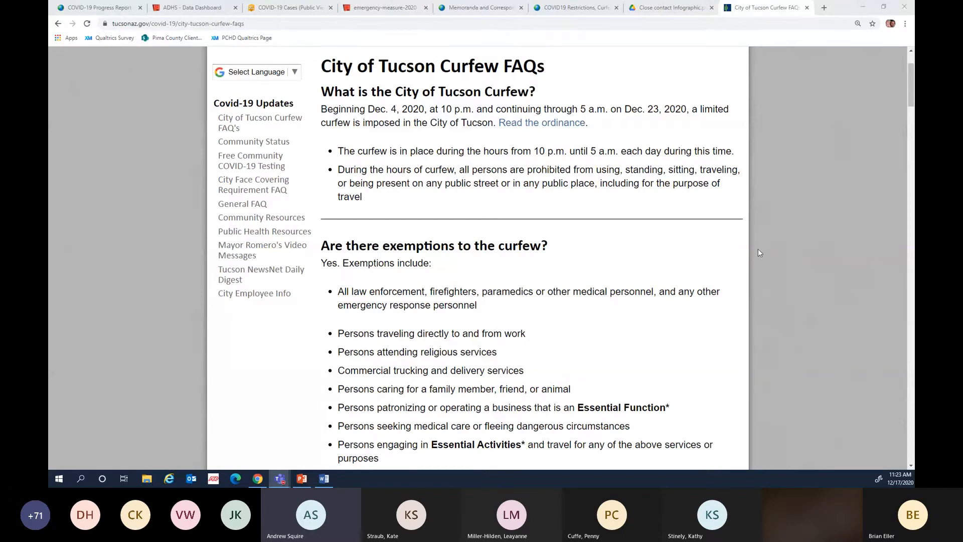
mouse_move(766, 240)
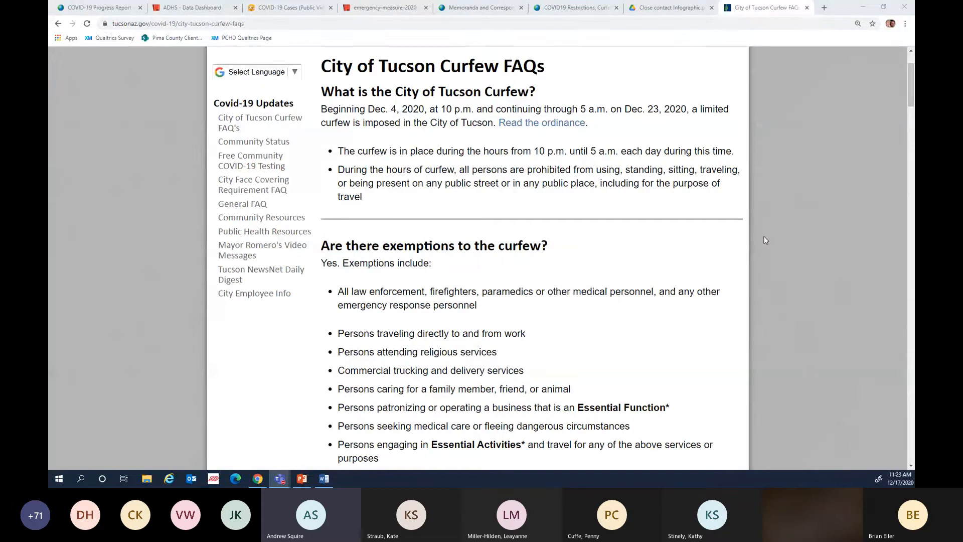
mouse_move(767, 232)
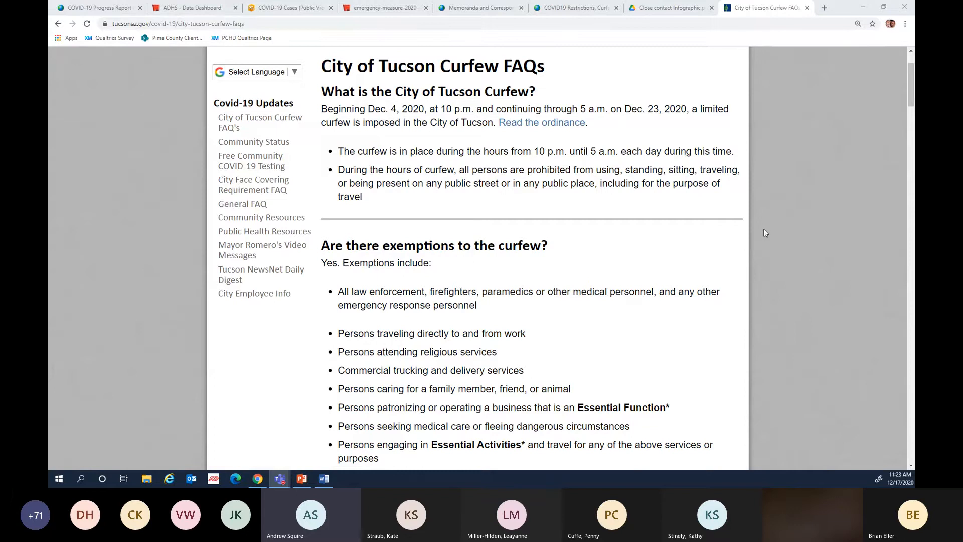
mouse_move(763, 235)
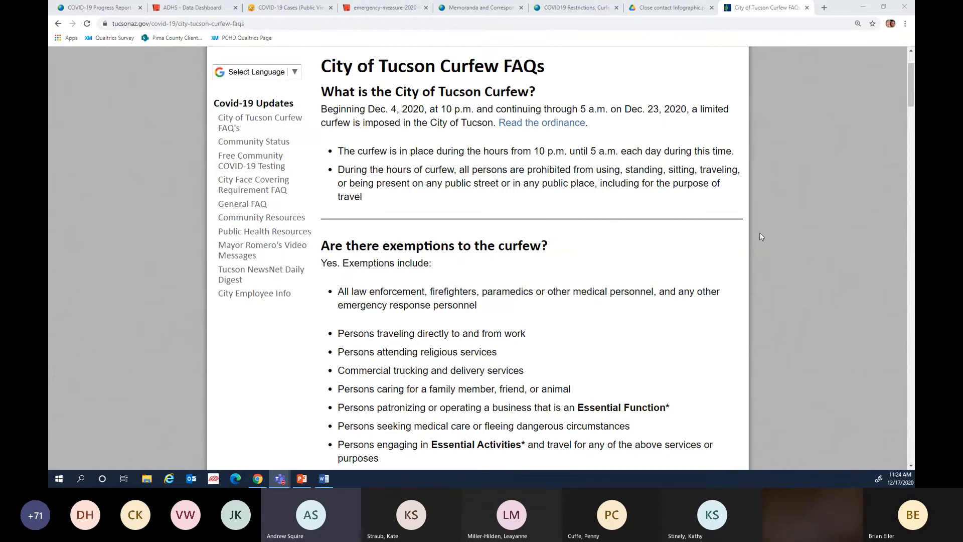
Scroll down to the curfew exemptions, including essential travel and people who are homeless
scroll("down", 3)
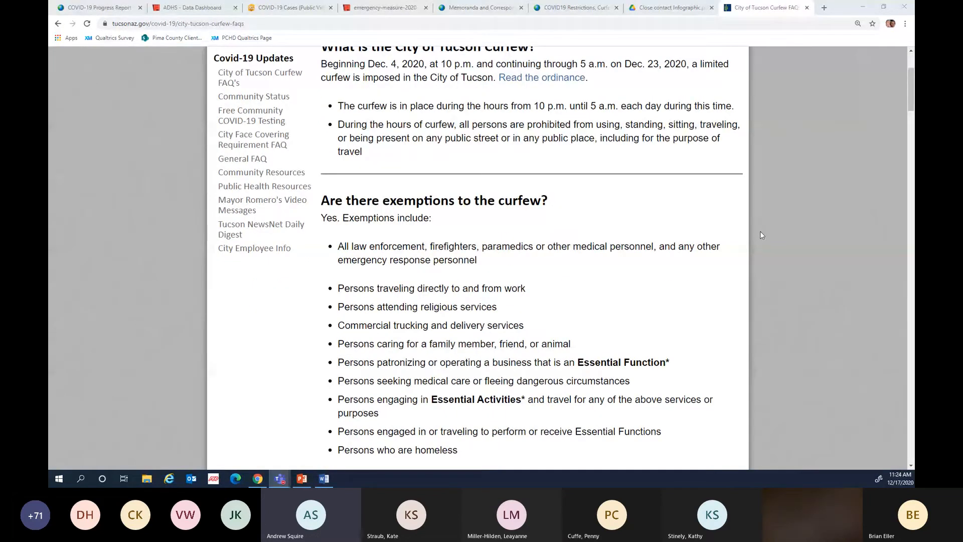
mouse_move(773, 239)
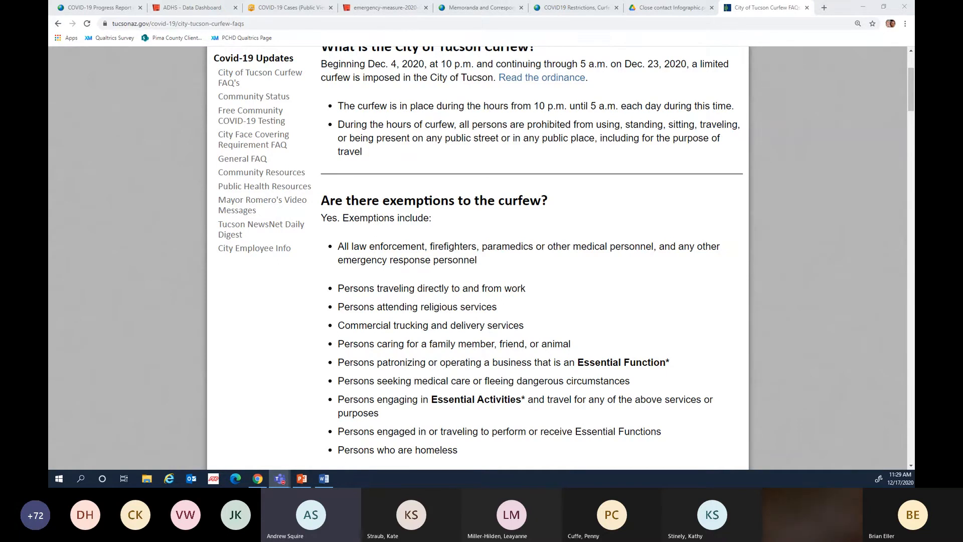
mouse_move(712, 189)
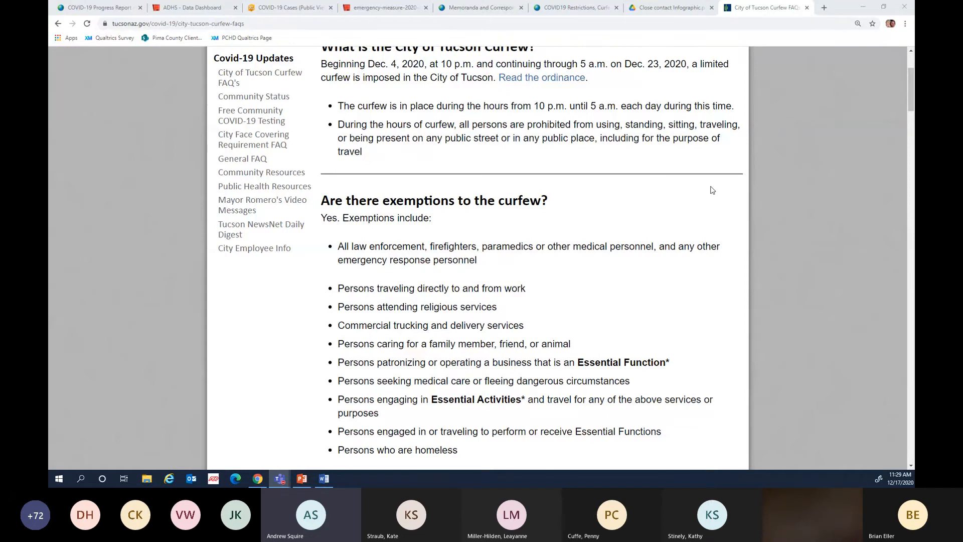
scroll("down", 3)
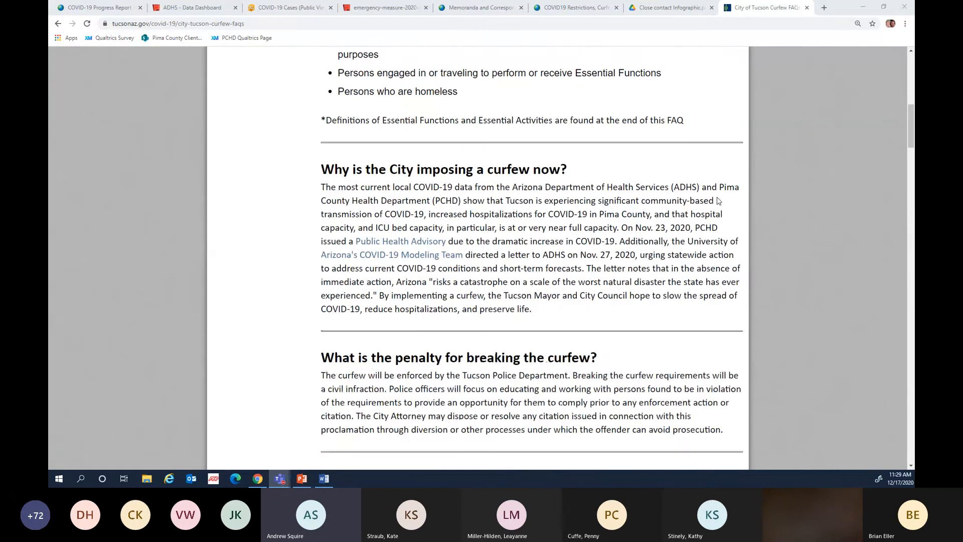
scroll("down", 3)
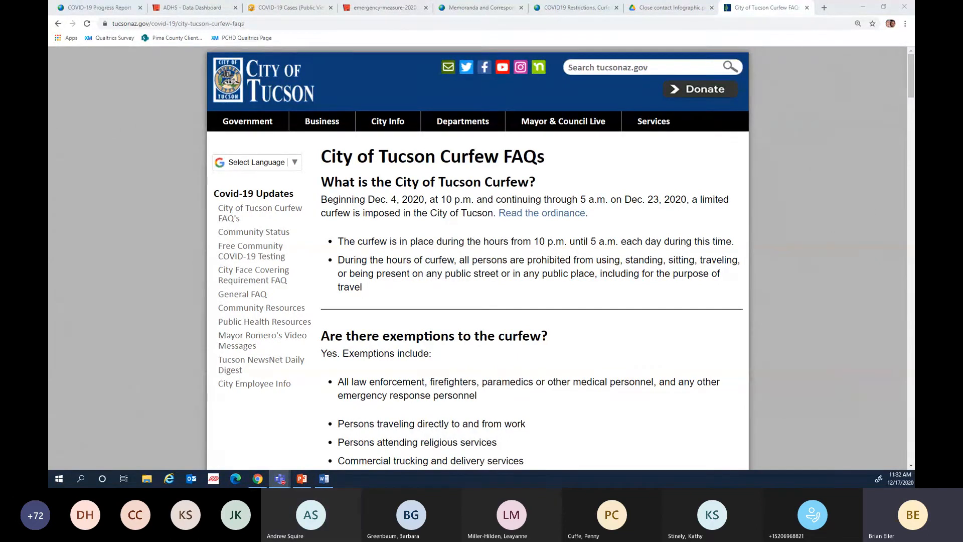
Bring the Word agenda forward, then open the Close Contacts infographic PDF
left_click(324, 479)
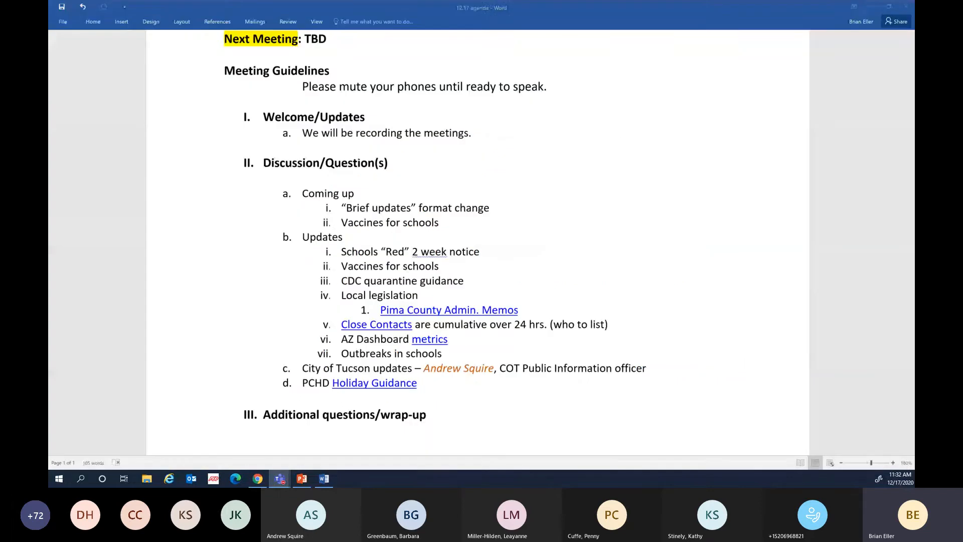
mouse_move(599, 55)
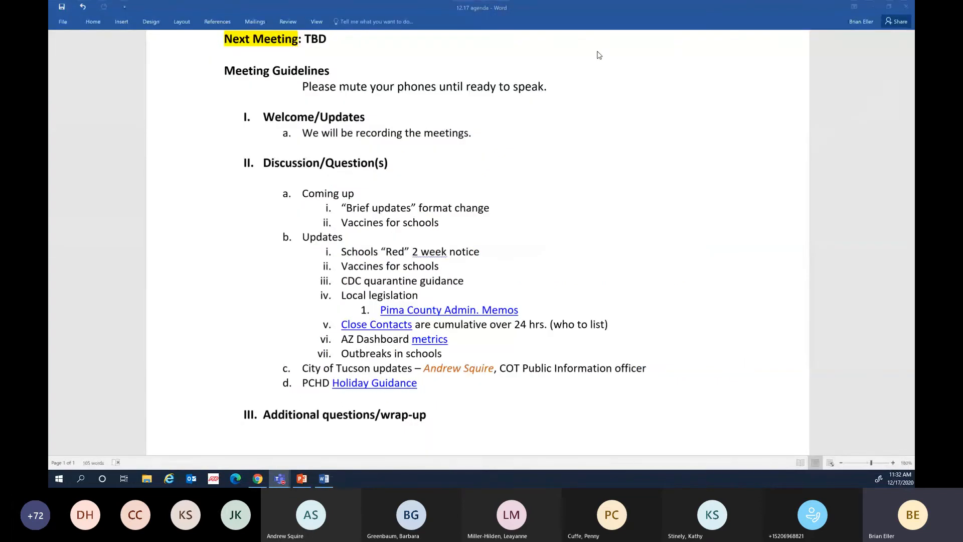
mouse_move(397, 322)
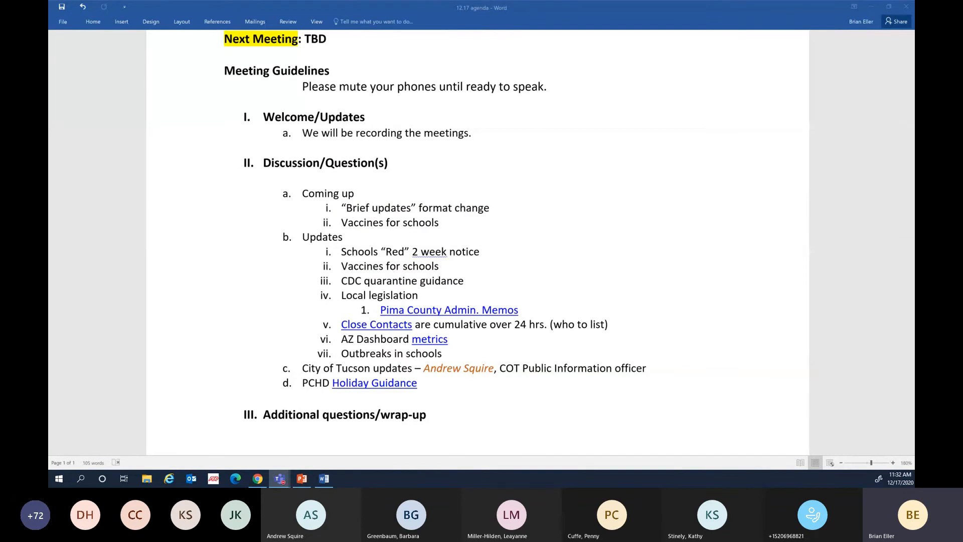
left_click(257, 479)
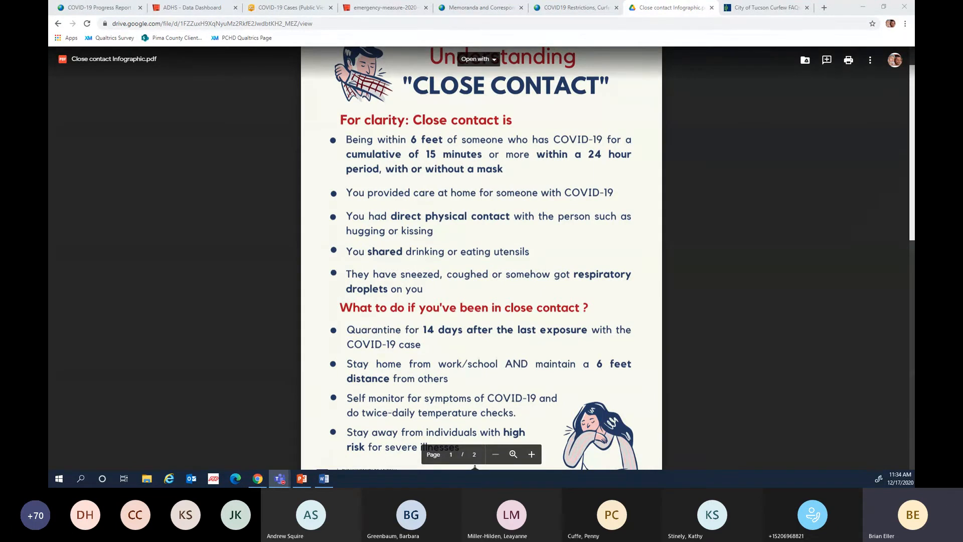
Leave the infographic and switch to the Arizona Emergency Measure 2020-04 PDF tab
left_click(323, 479)
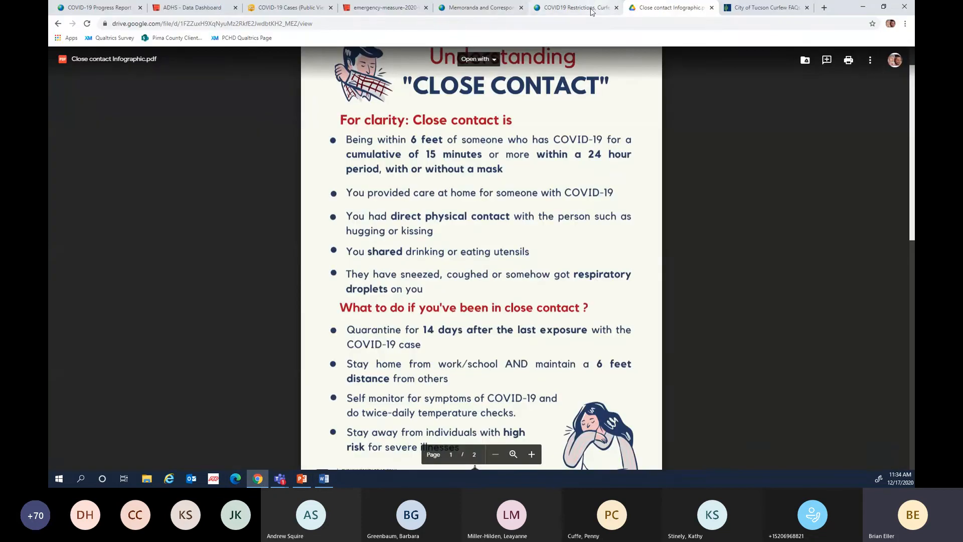
left_click(384, 8)
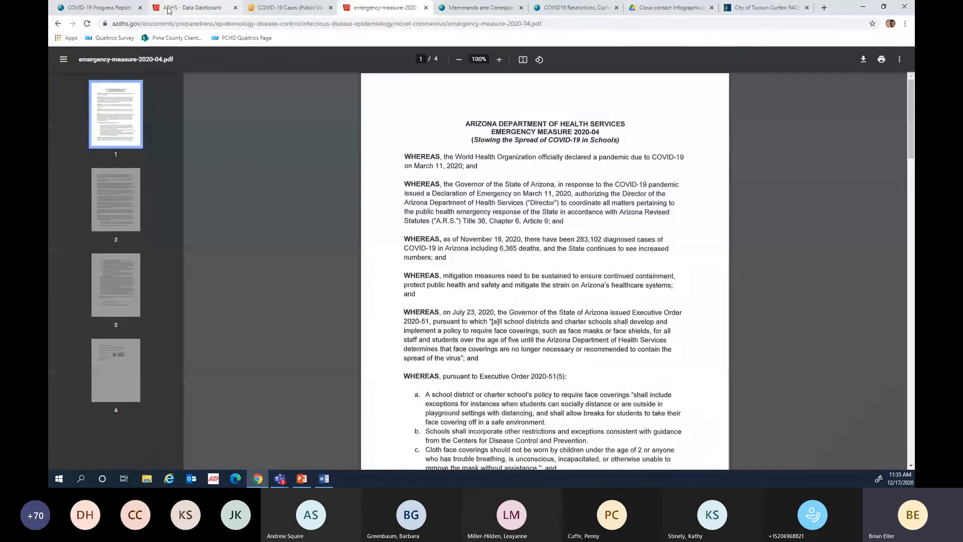
Show the ADHS County-Level School Benchmarks dashboard charts for cases, positivity and hospital visits
left_click(191, 7)
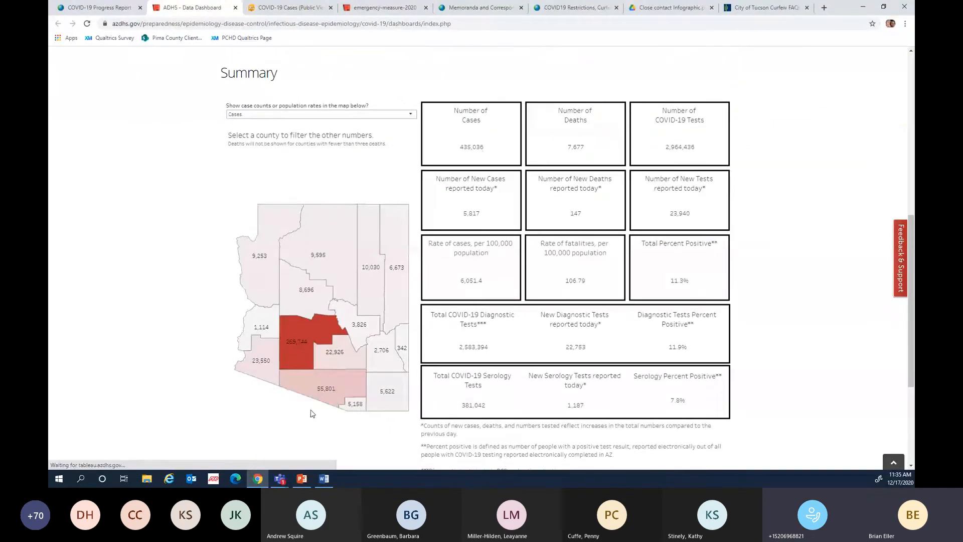
mouse_move(341, 400)
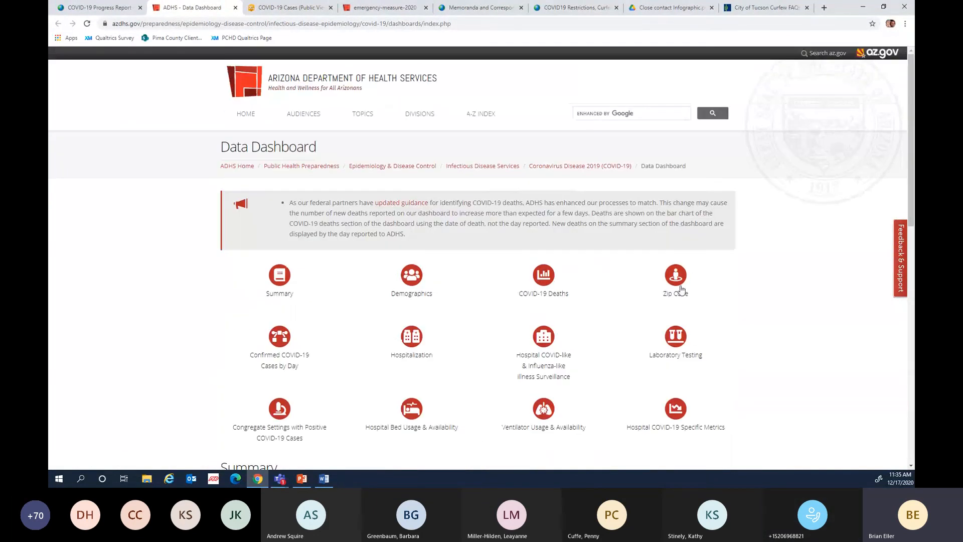
mouse_move(624, 174)
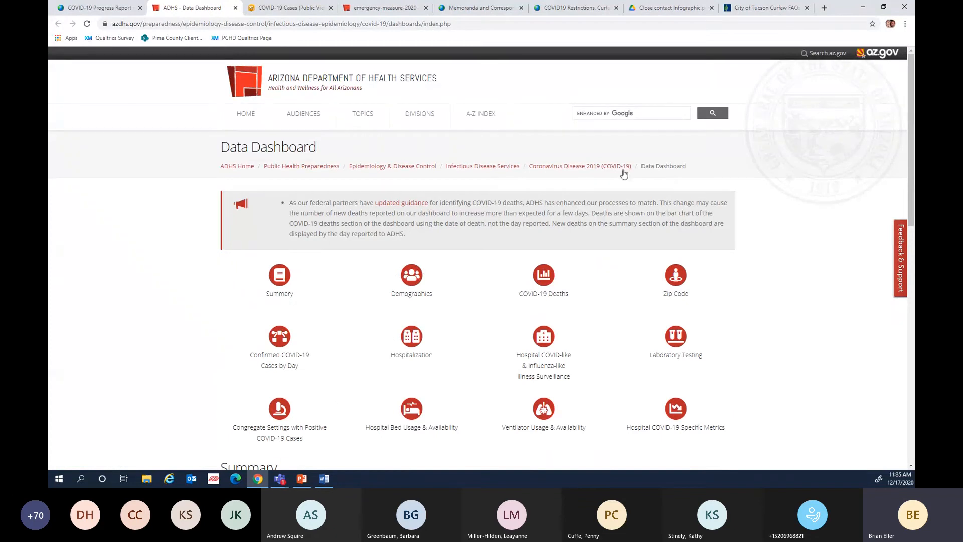
left_click(579, 166)
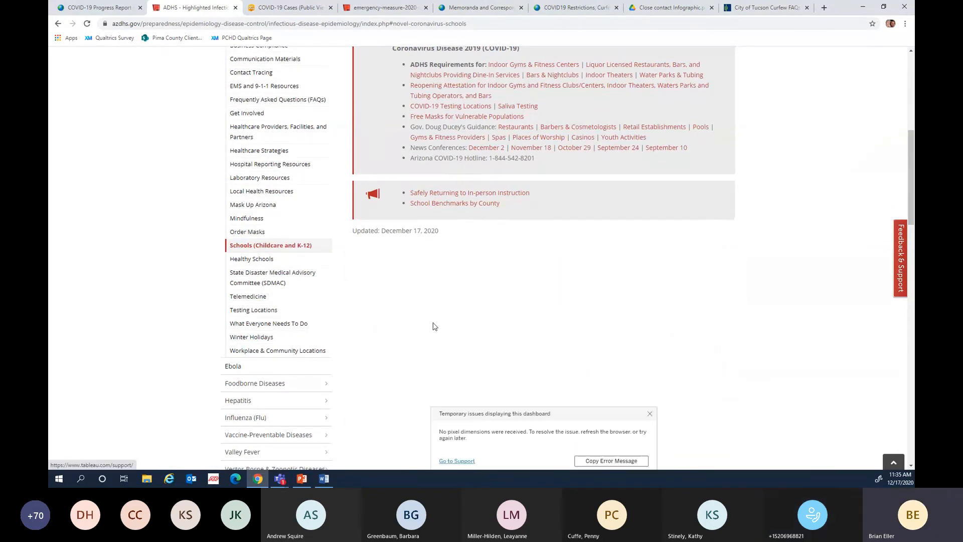
scroll("down", 3)
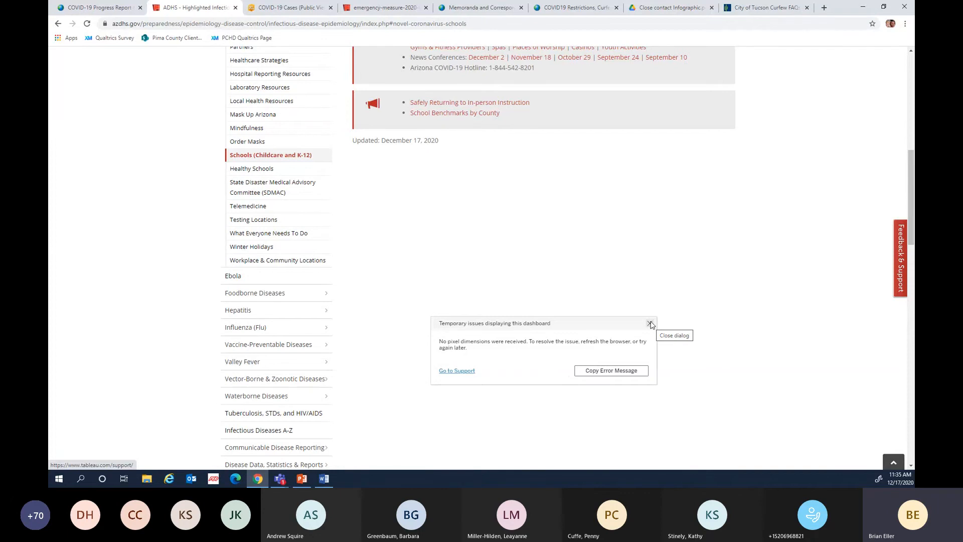
left_click(650, 324)
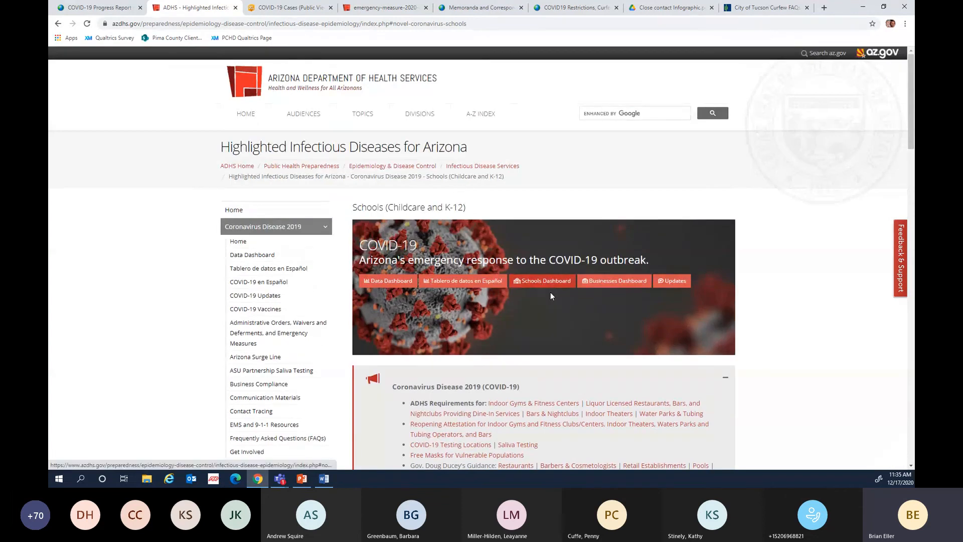
scroll("down", 3)
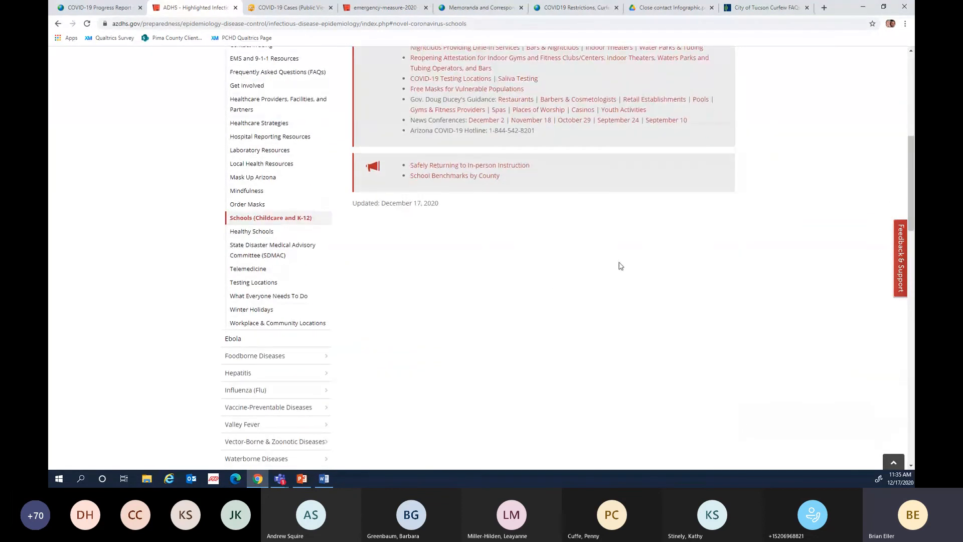
scroll("down", 3)
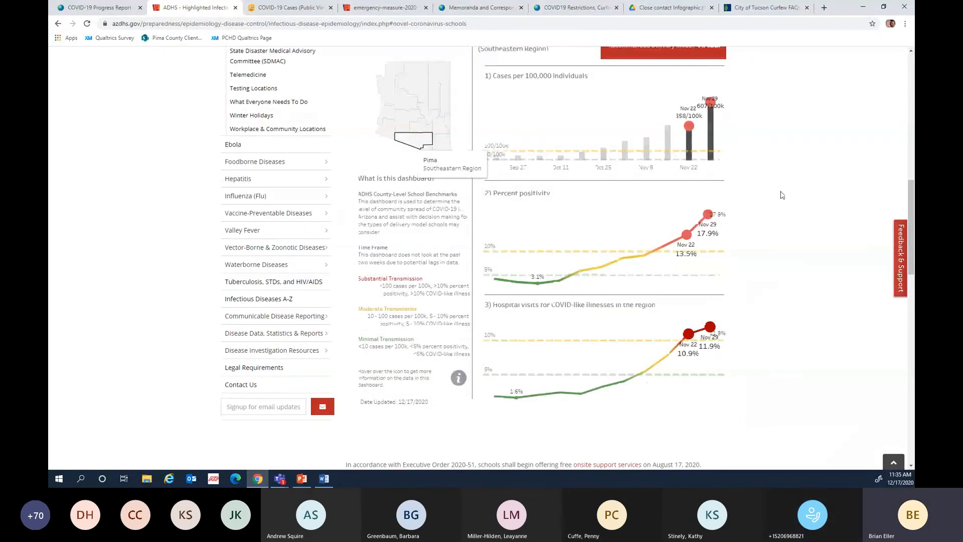
mouse_move(772, 131)
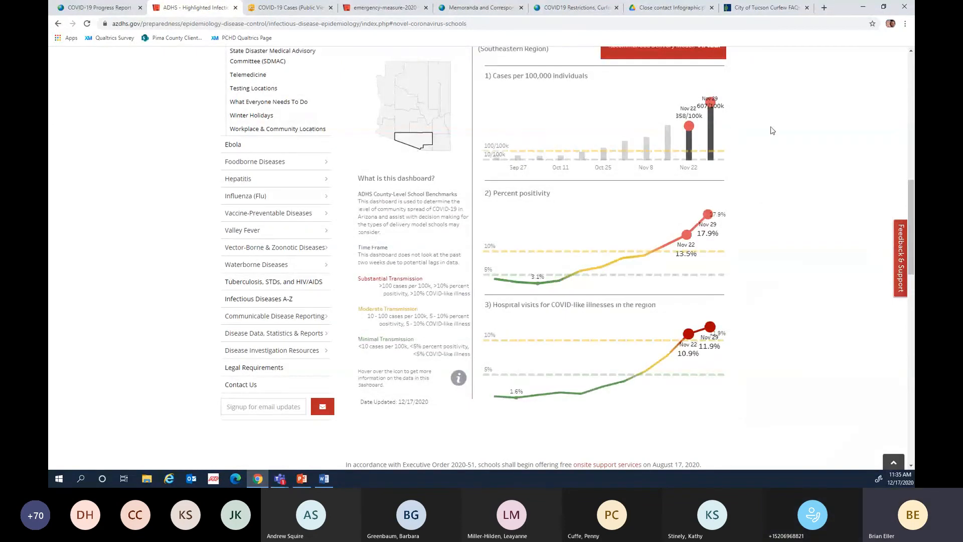
mouse_move(789, 150)
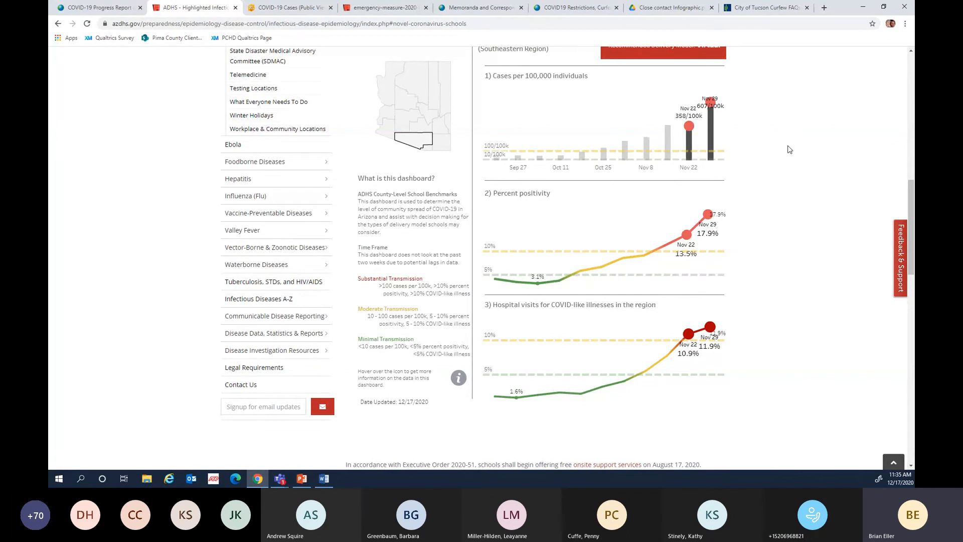
mouse_move(745, 214)
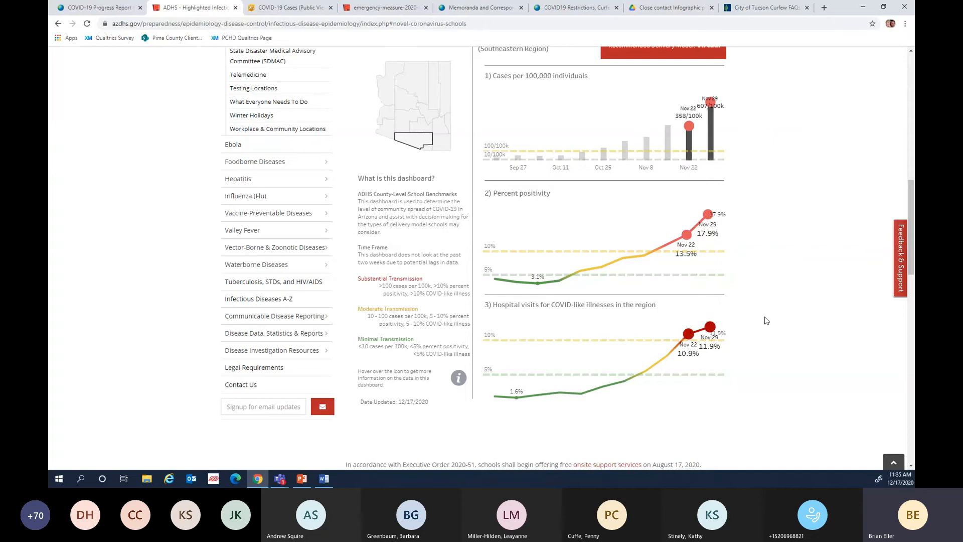
mouse_move(775, 310)
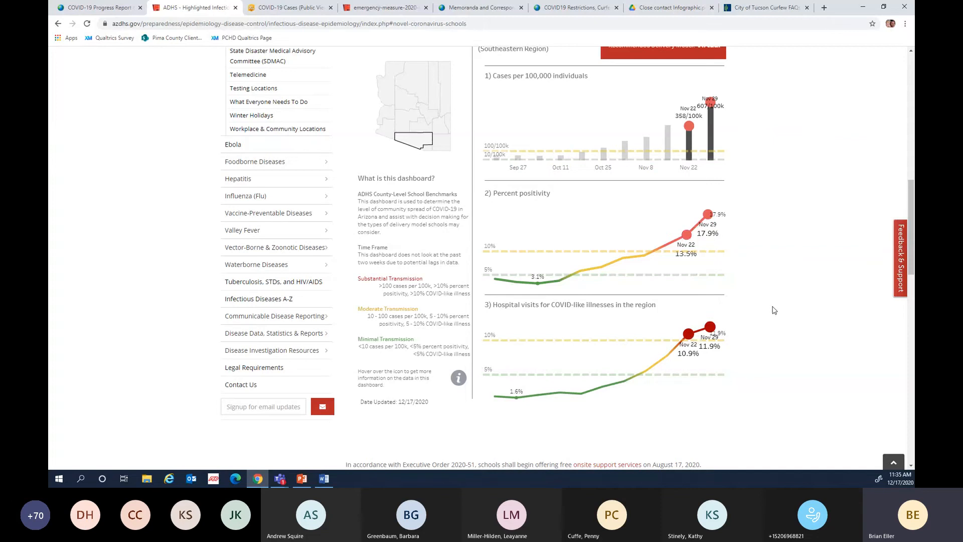
mouse_move(600, 446)
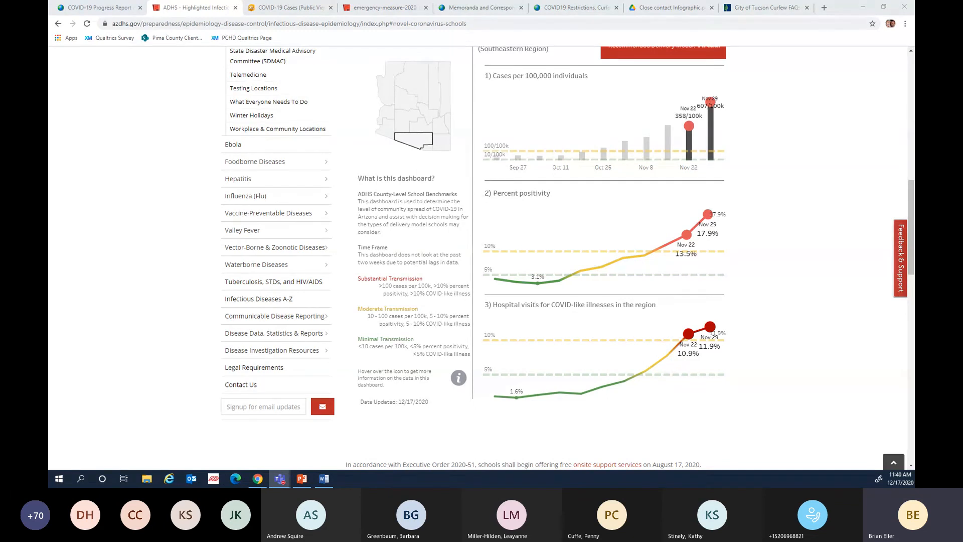
mouse_move(388, 310)
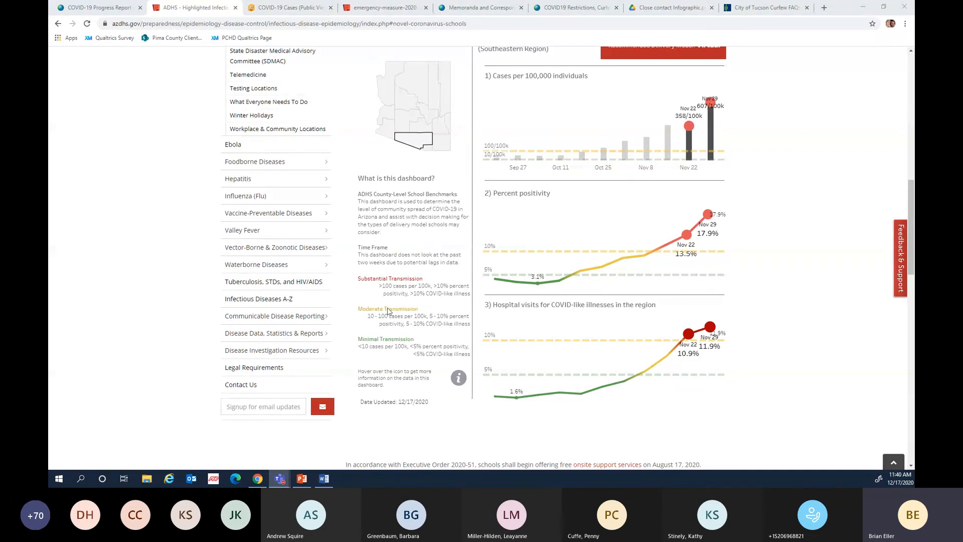
left_click(323, 479)
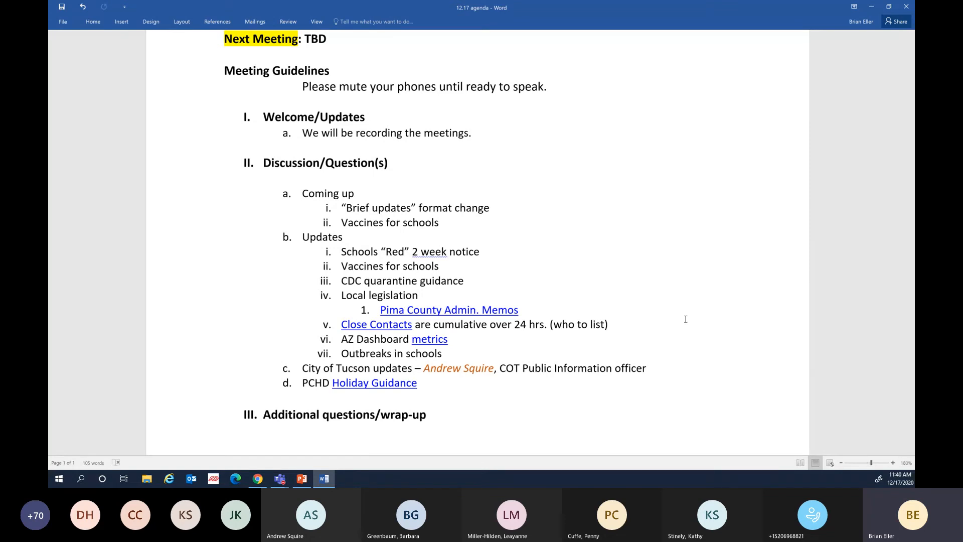
left_click(390, 324)
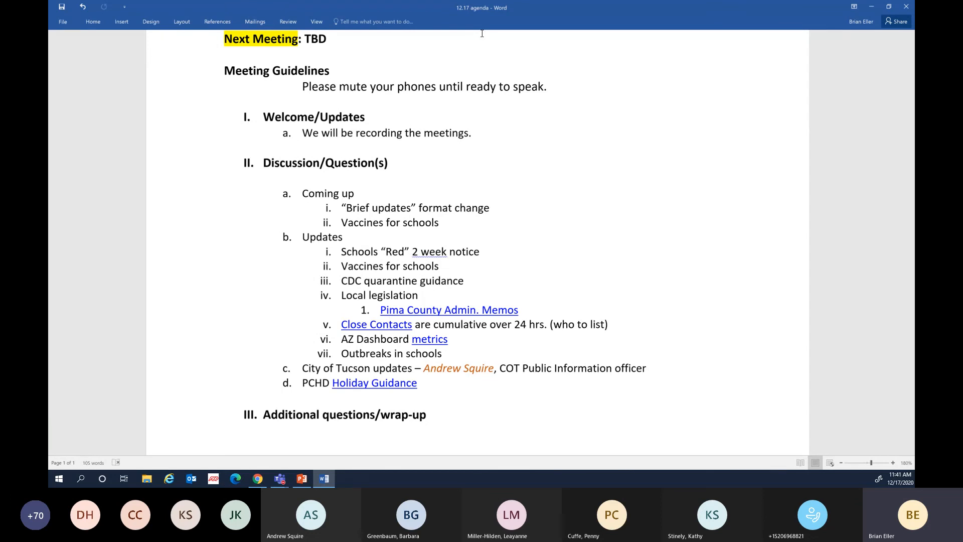
left_click(389, 324)
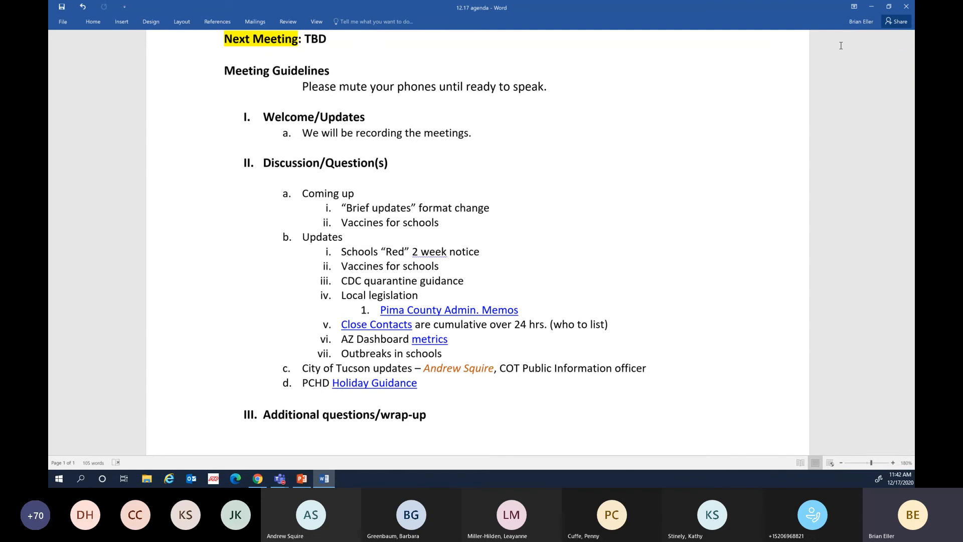
mouse_move(906, 6)
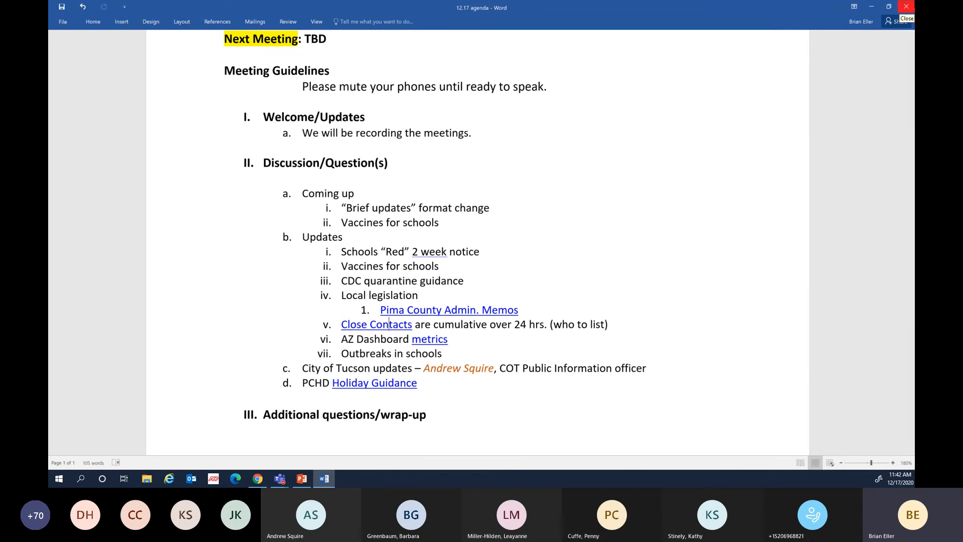
mouse_move(897, 21)
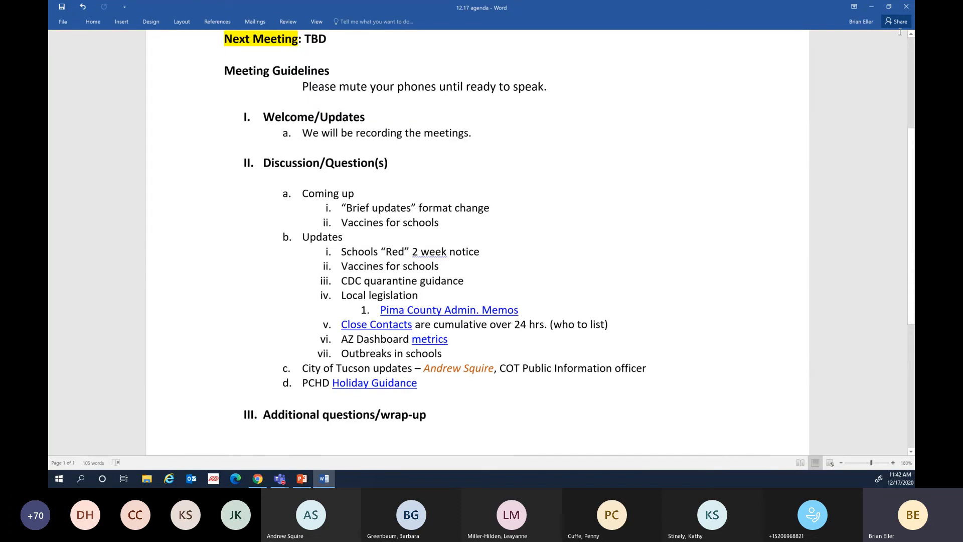
left_click(388, 325)
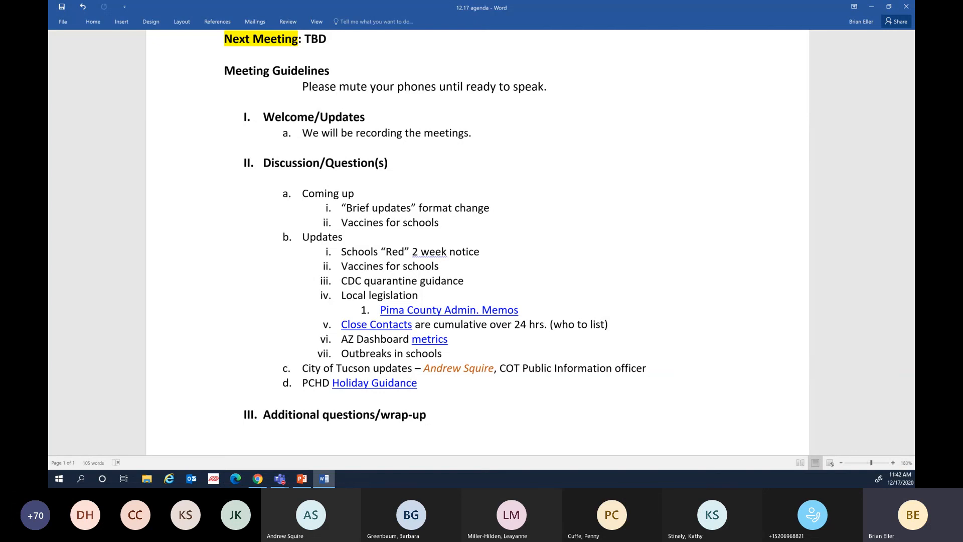
left_click(387, 323)
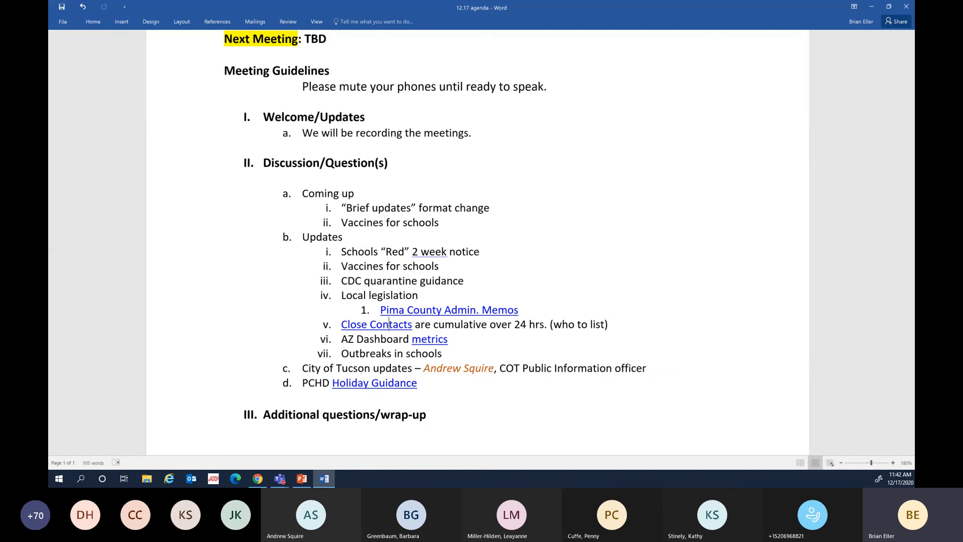